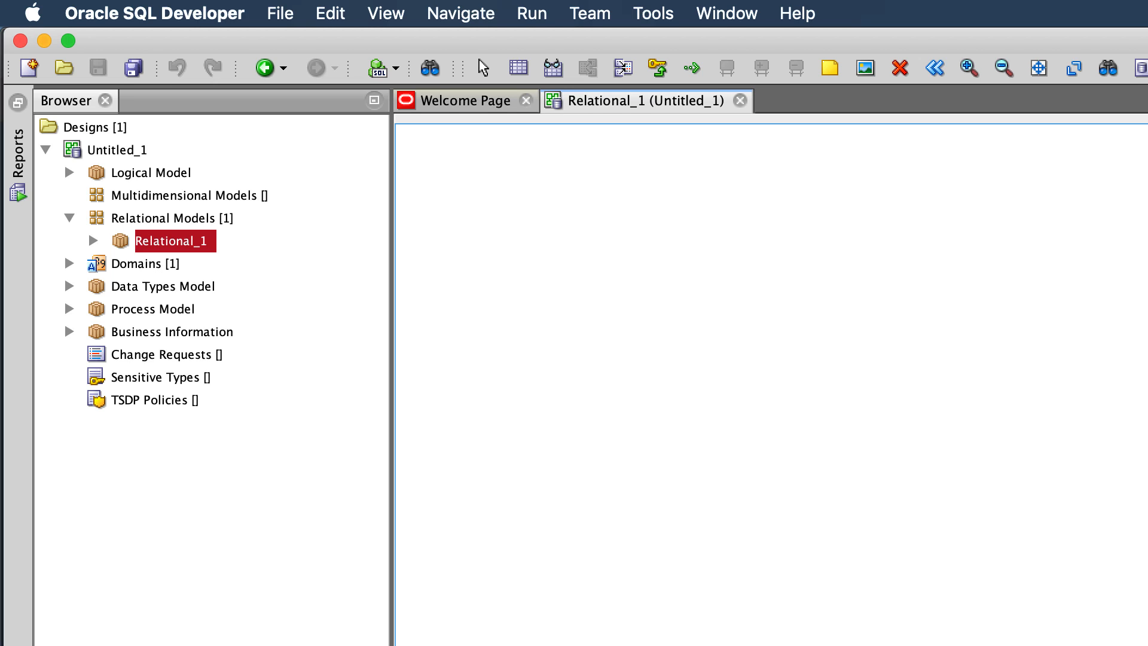
mouse_move(973, 261)
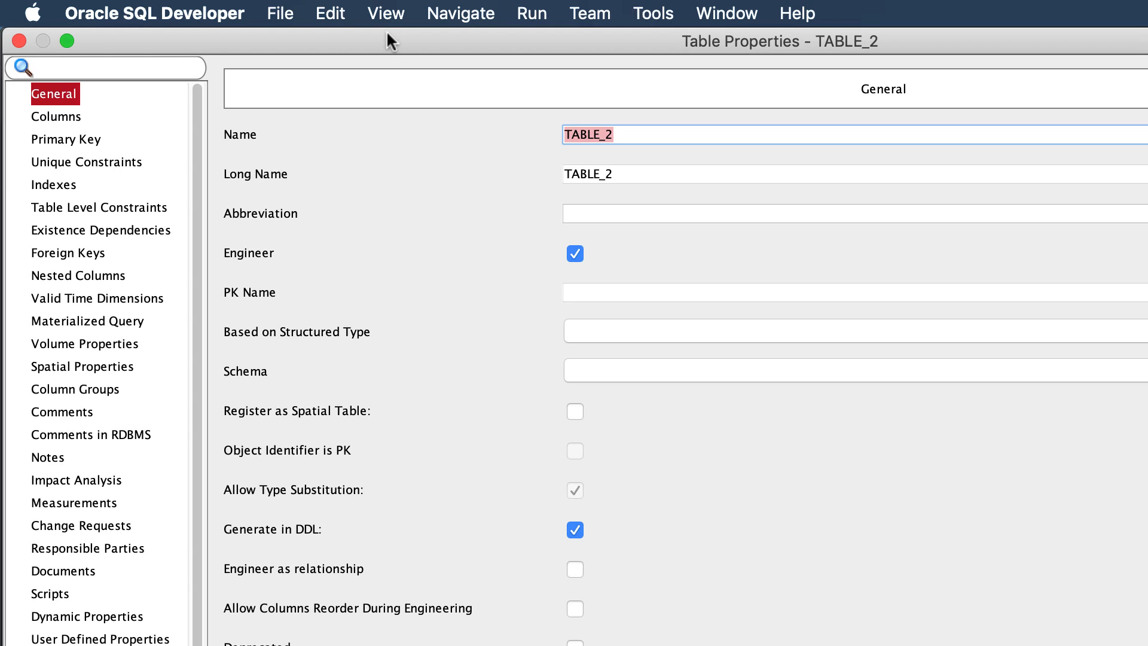
mouse_move(76, 125)
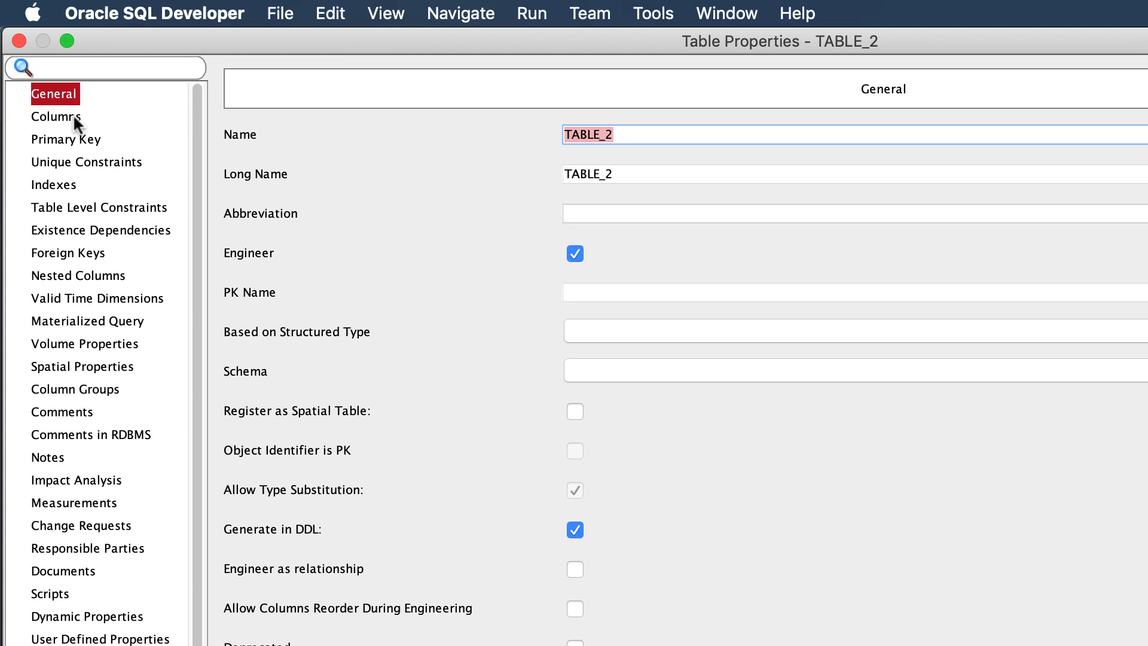
mouse_move(405, 117)
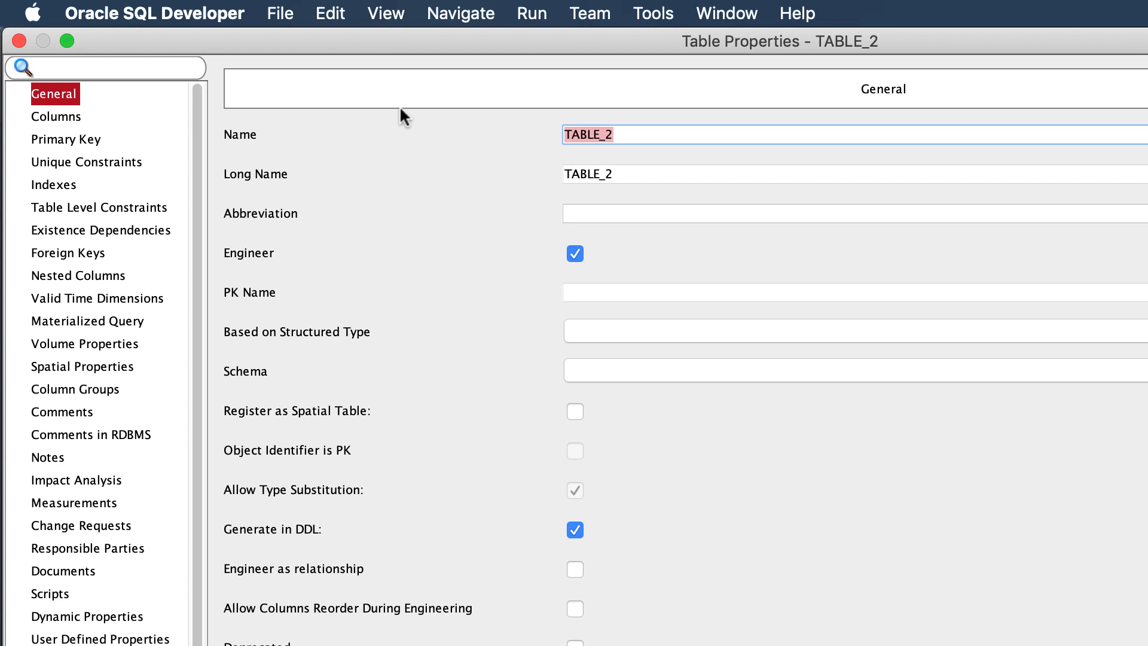
Name the new table video_demo and go to its column list.
text(video)
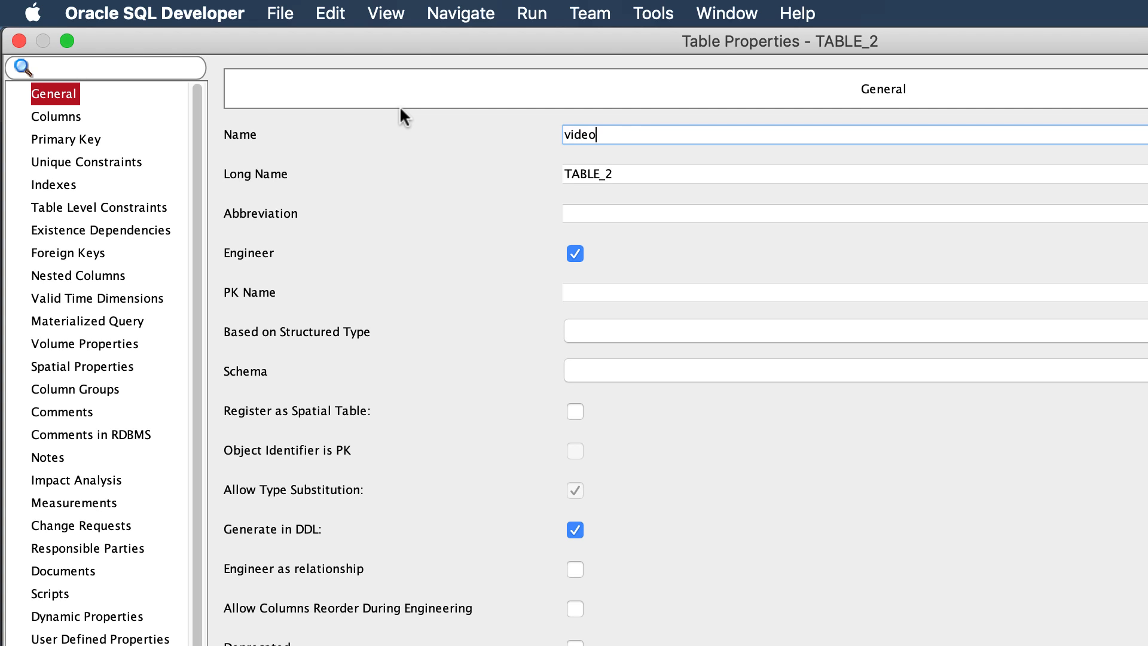
text(_demo)
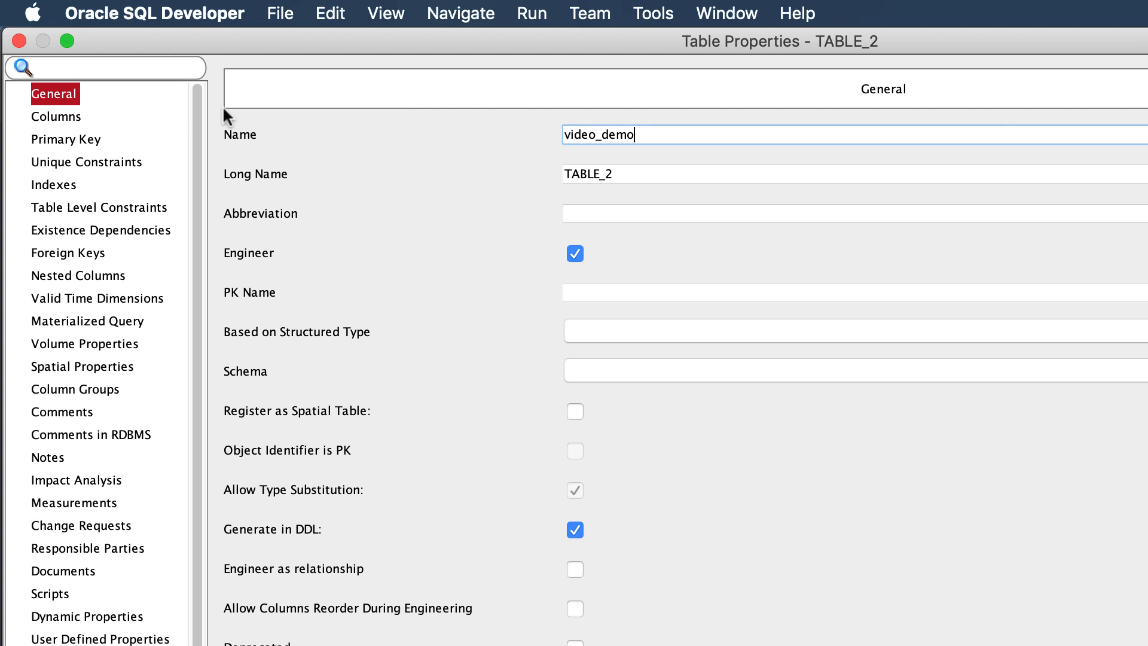
click(56, 117)
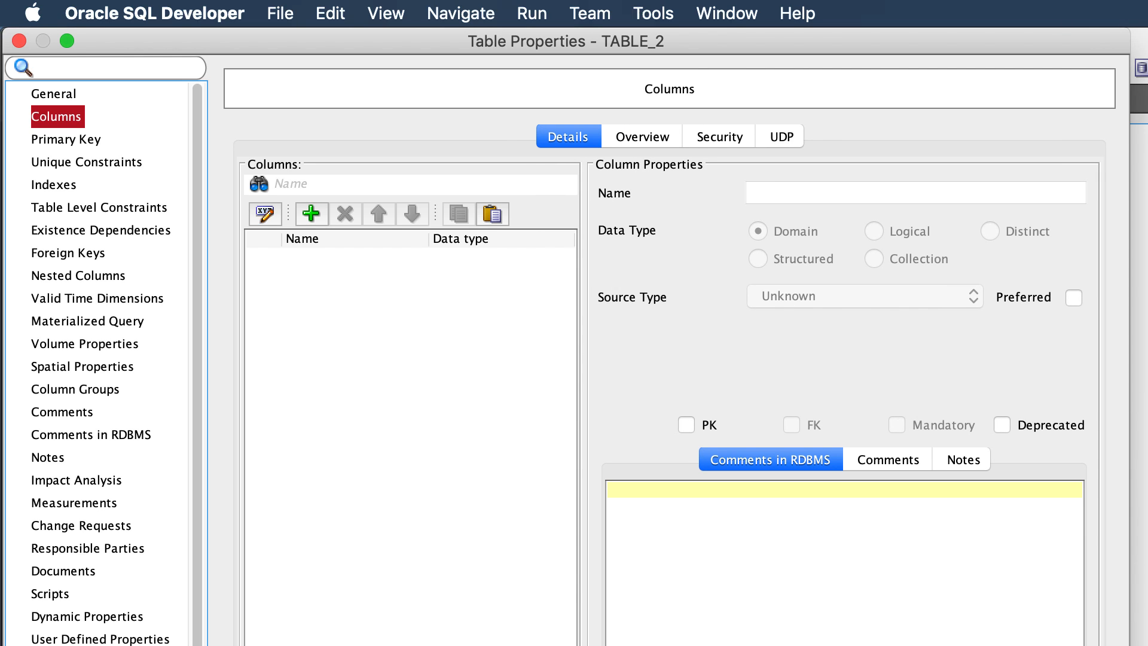
mouse_move(325, 196)
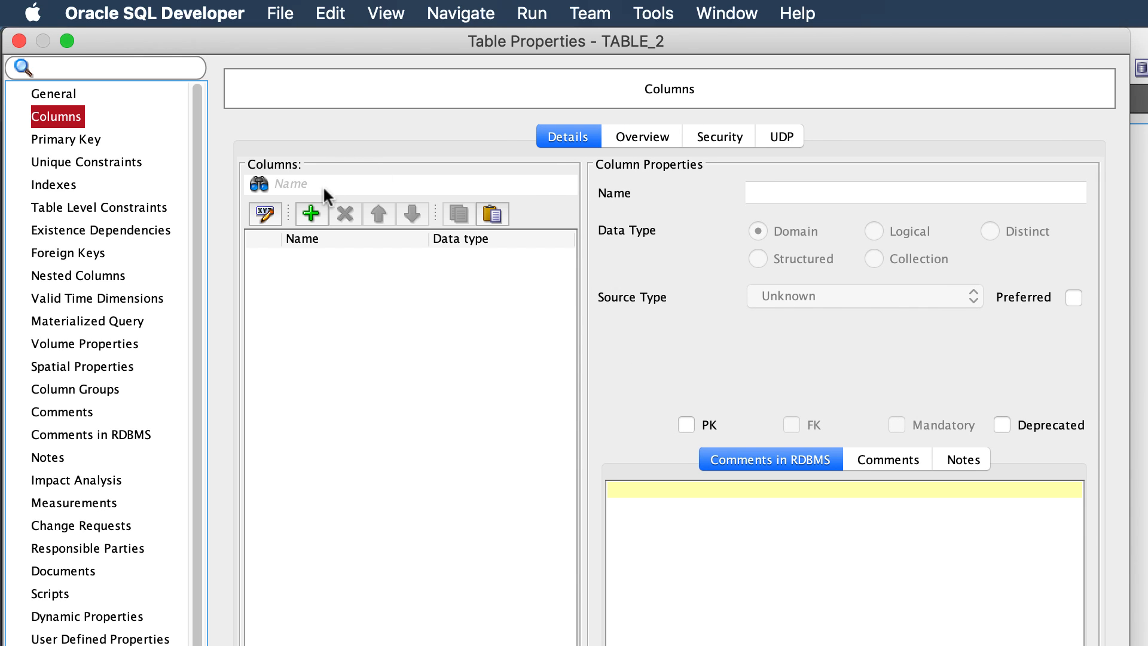
Add a column new_name, Logical with source type BINARY, commented 'aks'.
click(310, 213)
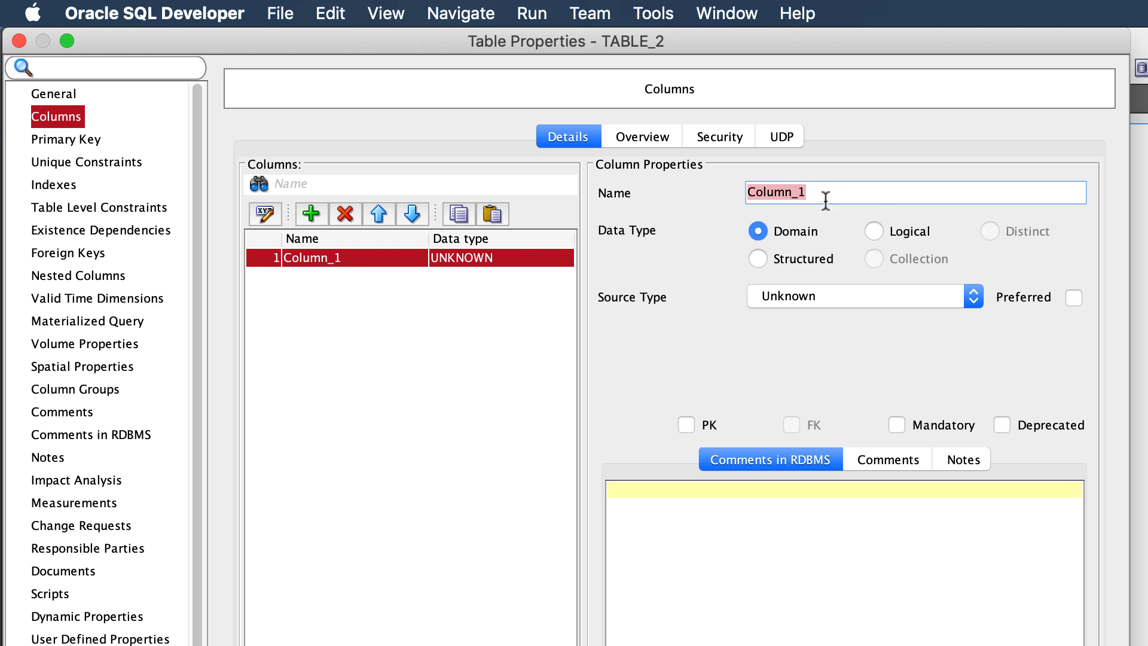
text(new_name)
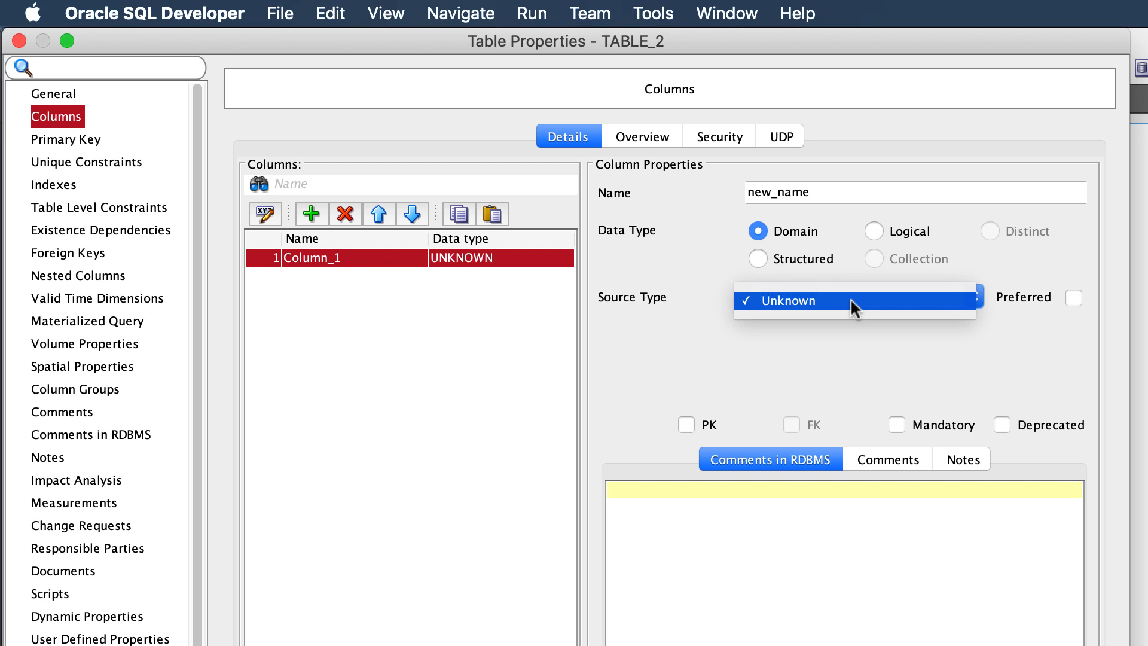
click(873, 231)
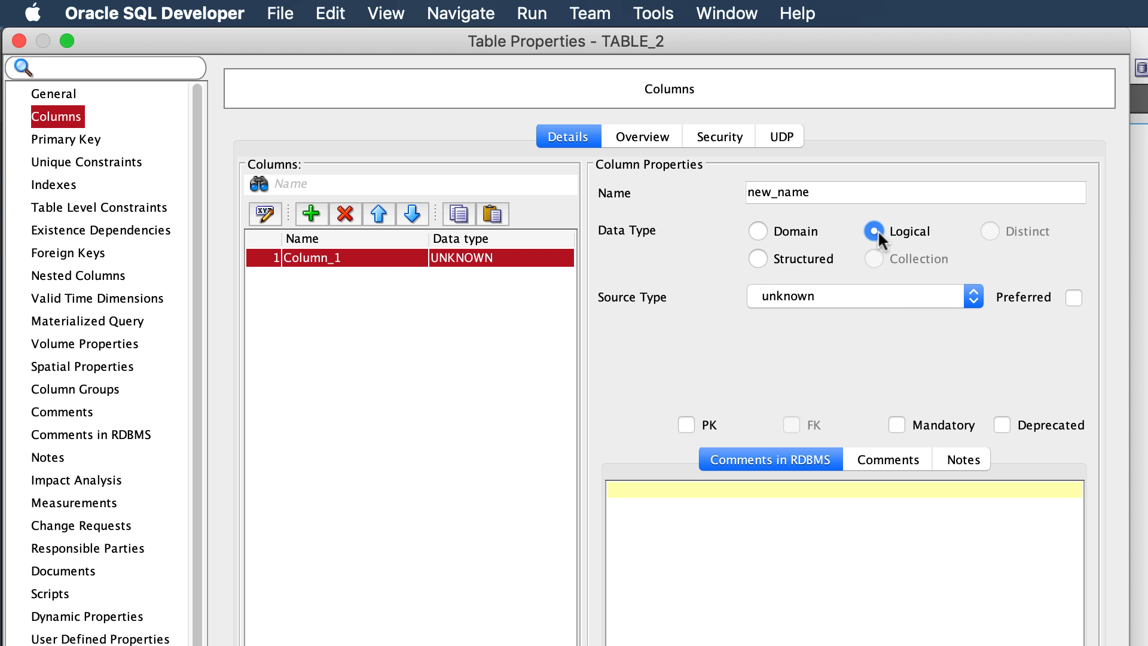
click(973, 296)
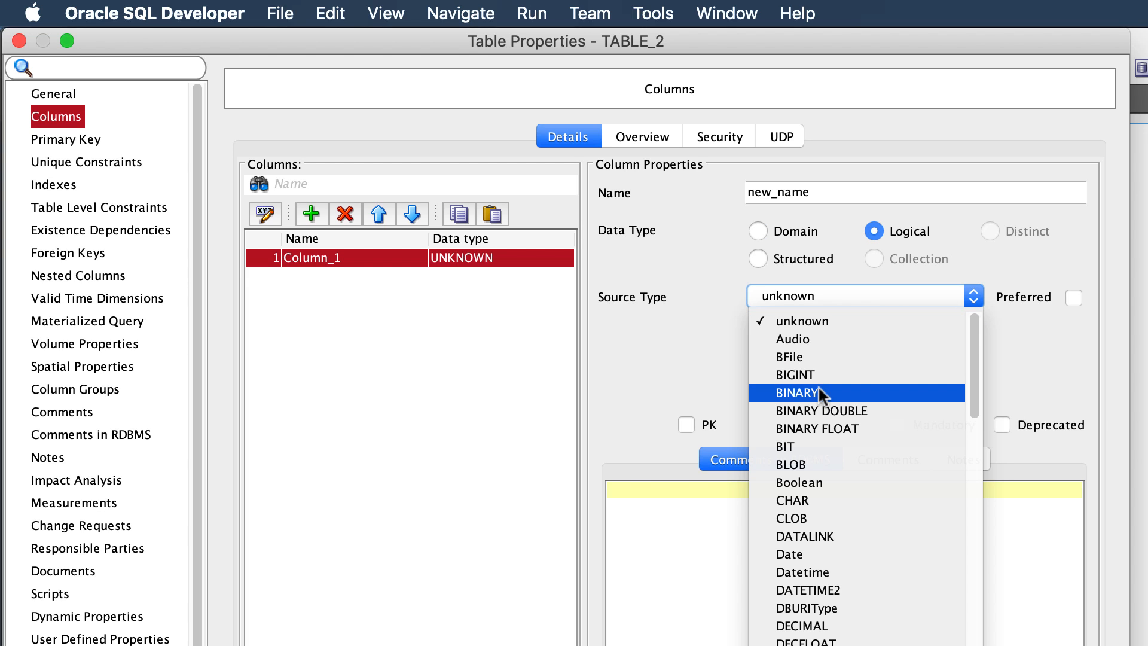
click(798, 393)
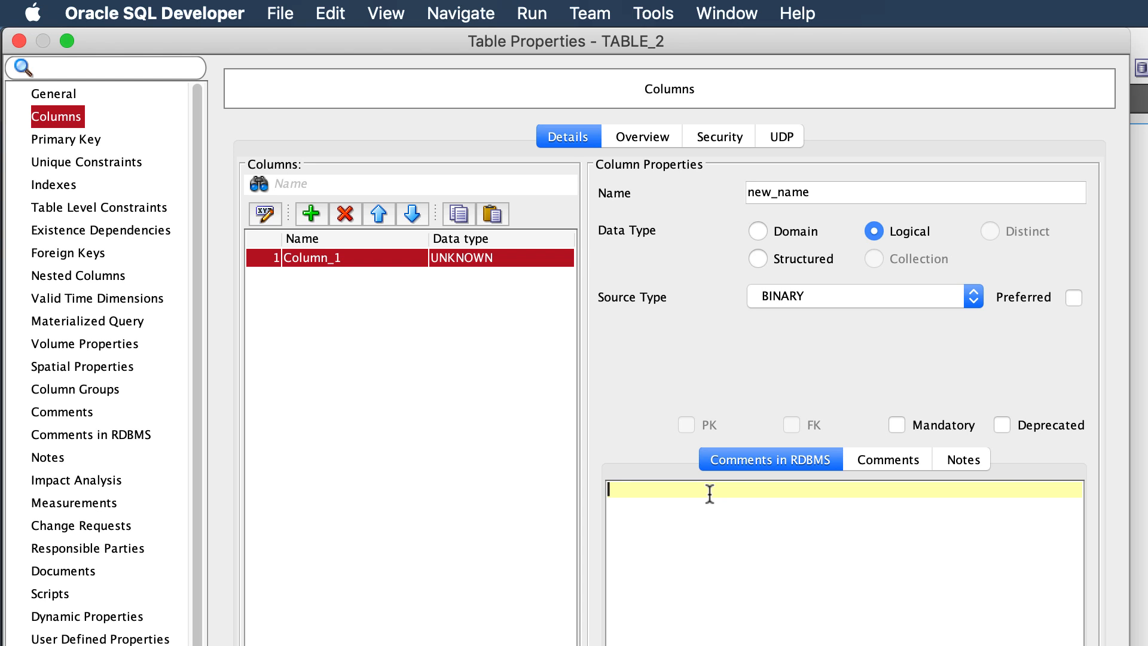
text(aks)
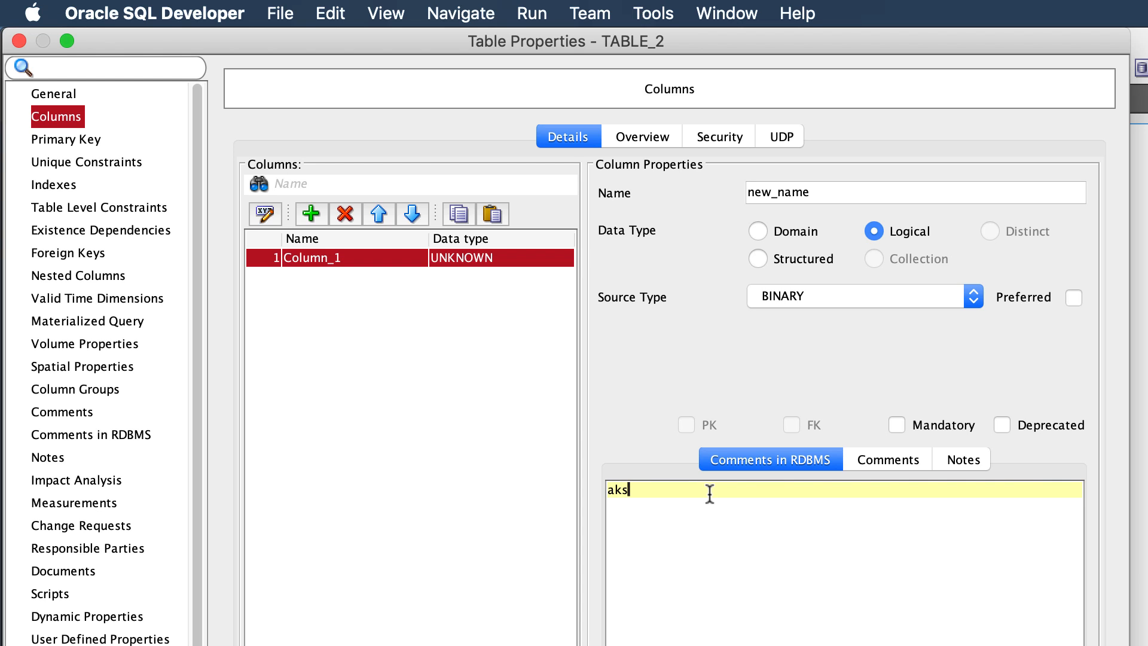
Add Column_2, inspect both columns, then delete the new_name column.
click(311, 214)
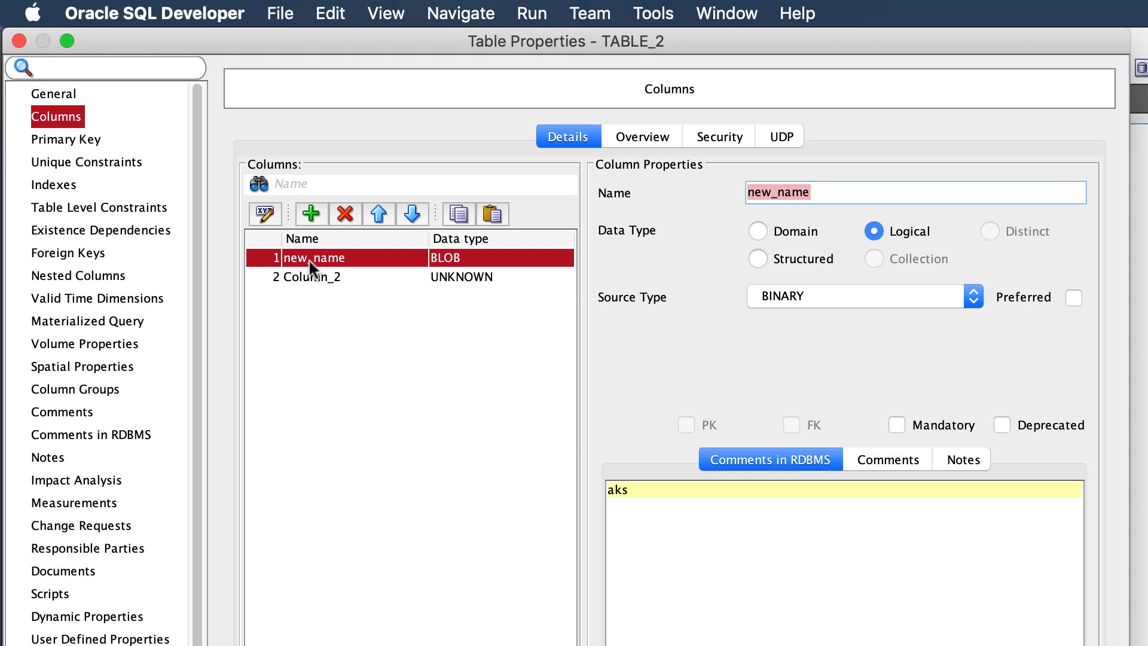
click(315, 276)
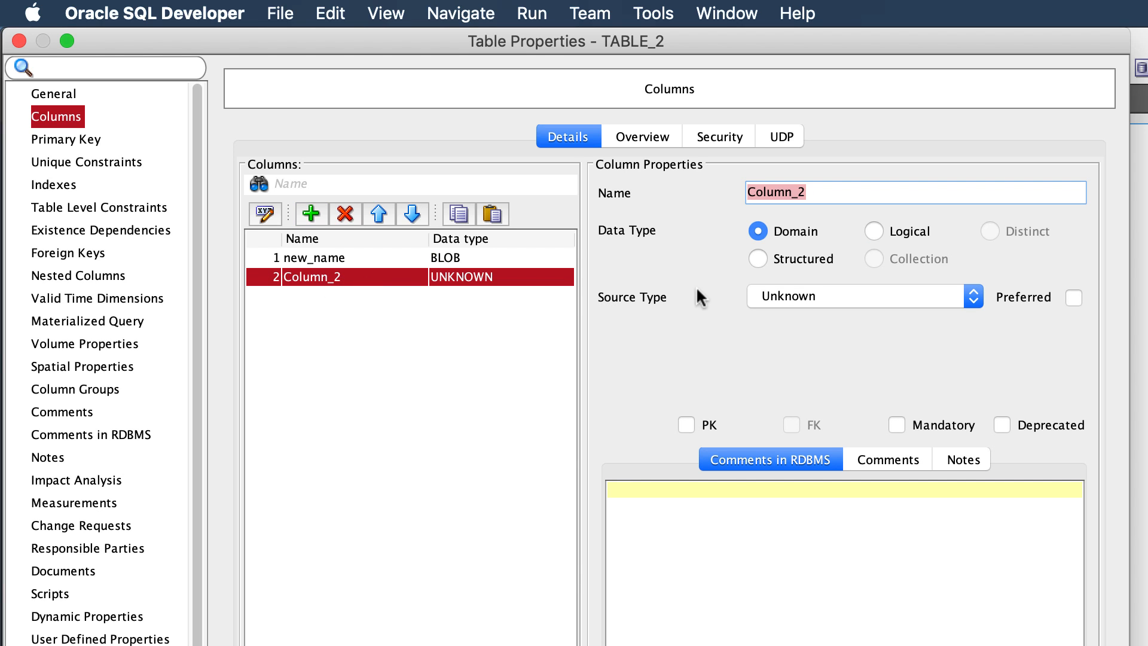
mouse_move(326, 257)
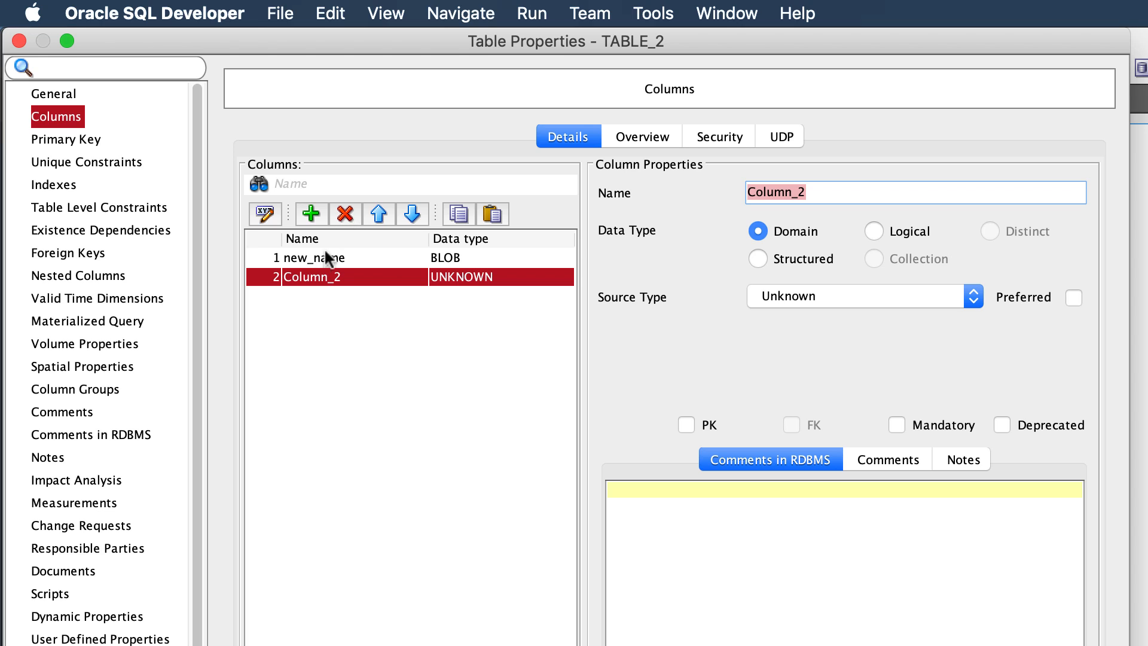
click(315, 257)
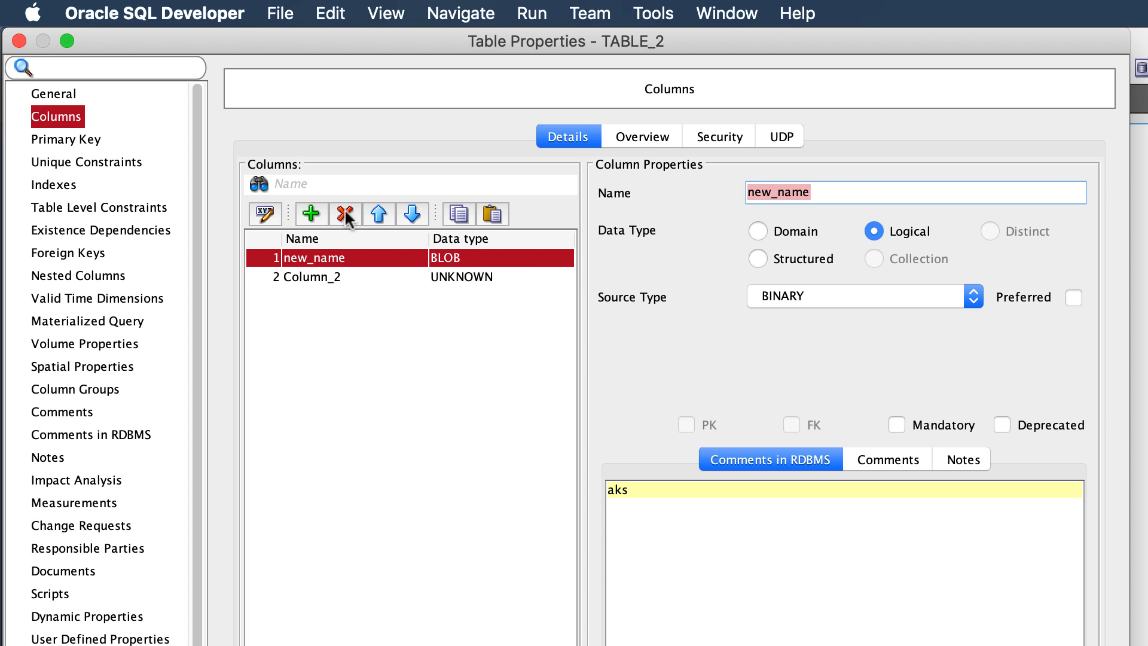
click(345, 214)
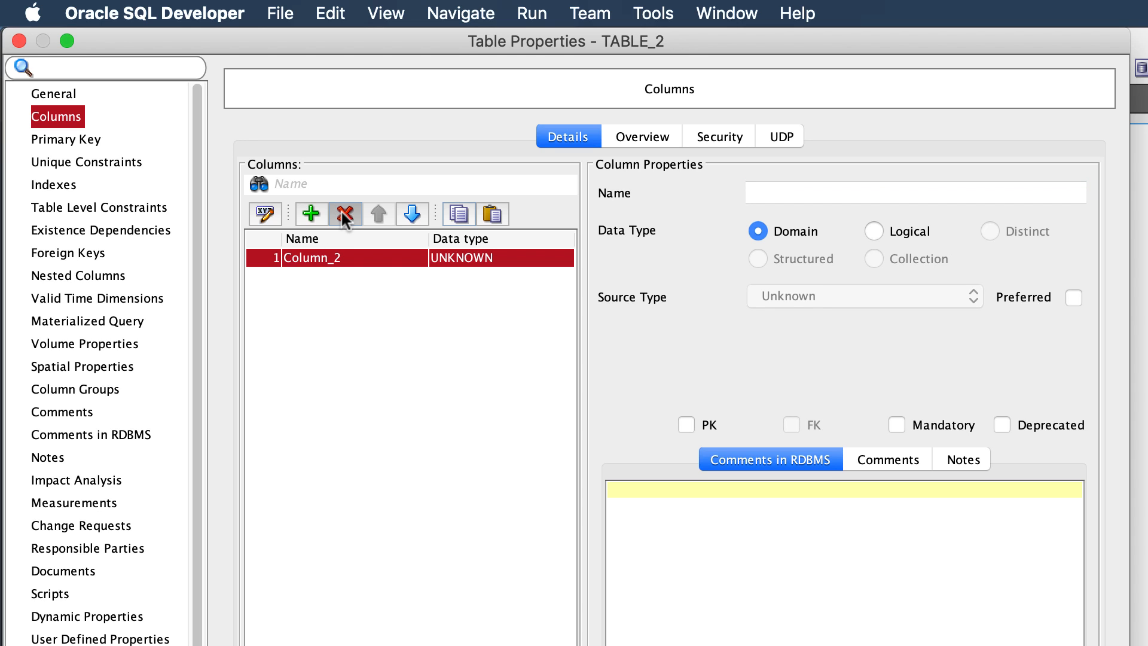
mouse_move(391, 232)
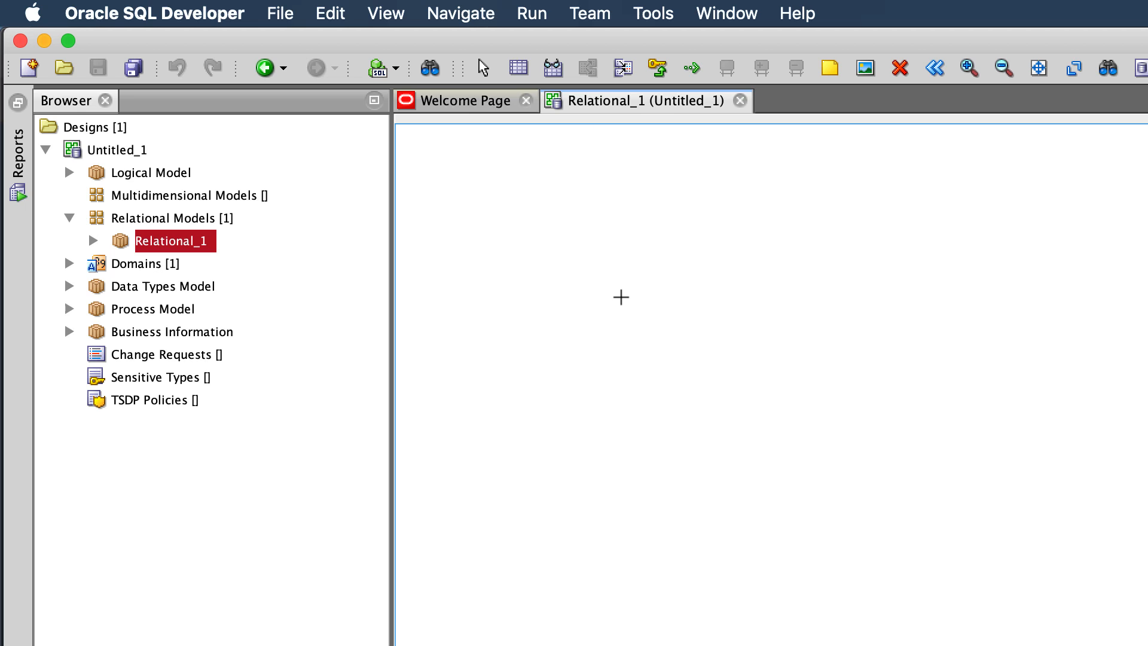
mouse_move(524, 105)
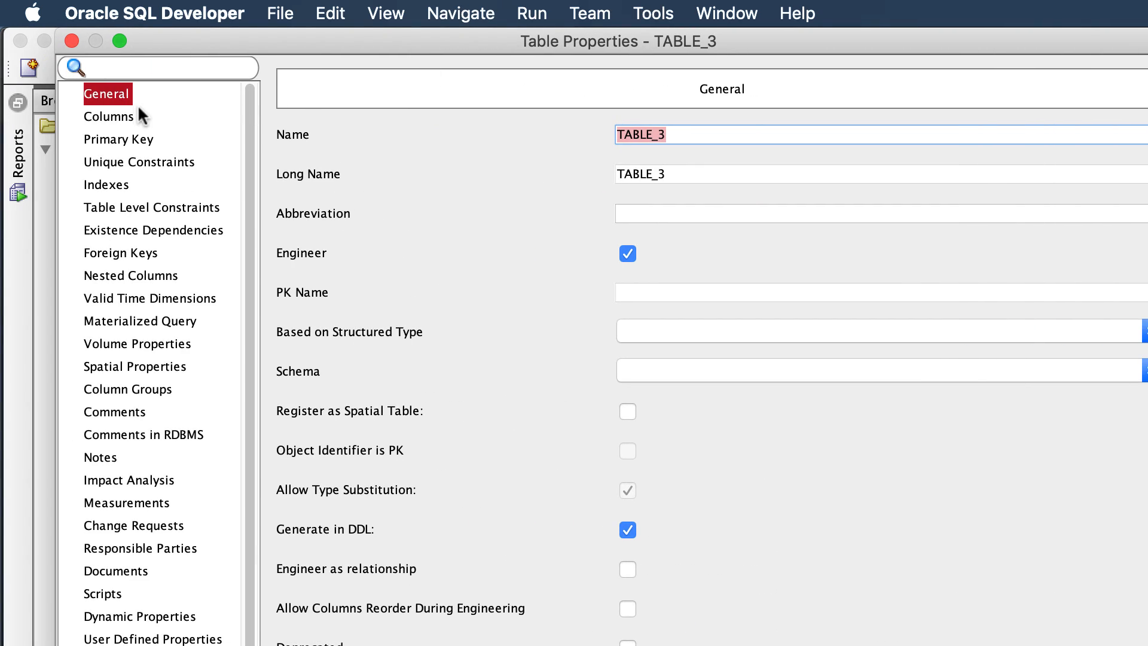
Add default columns to TABLE_3 and view them in the Overview grid.
click(108, 117)
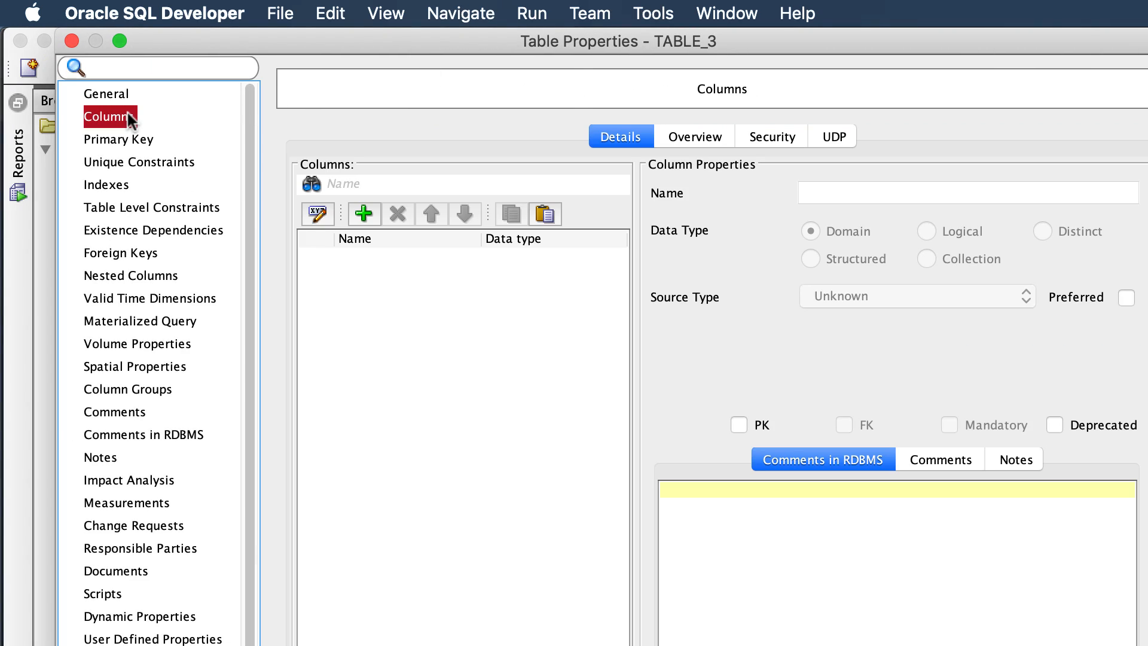
mouse_move(364, 214)
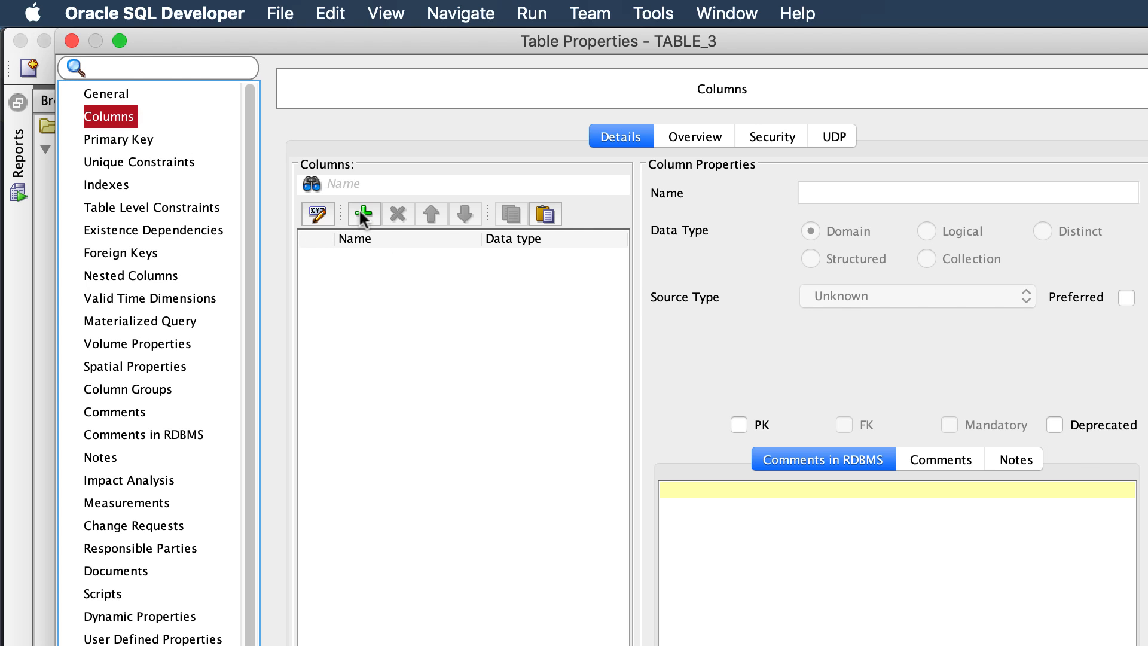
click(364, 213)
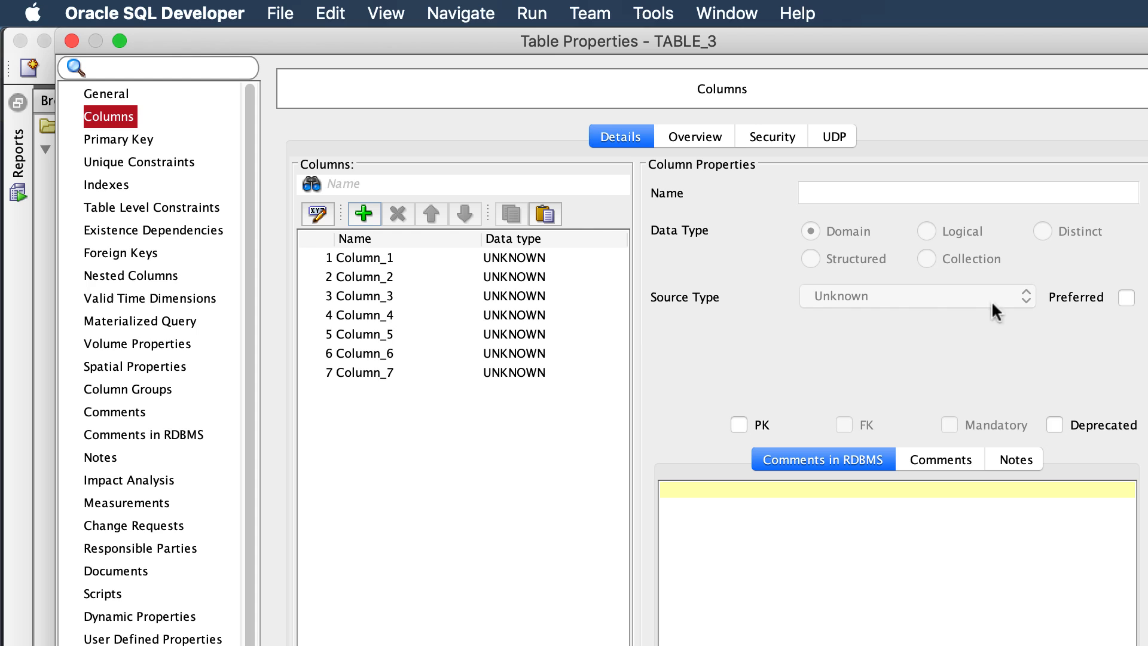
mouse_move(692, 147)
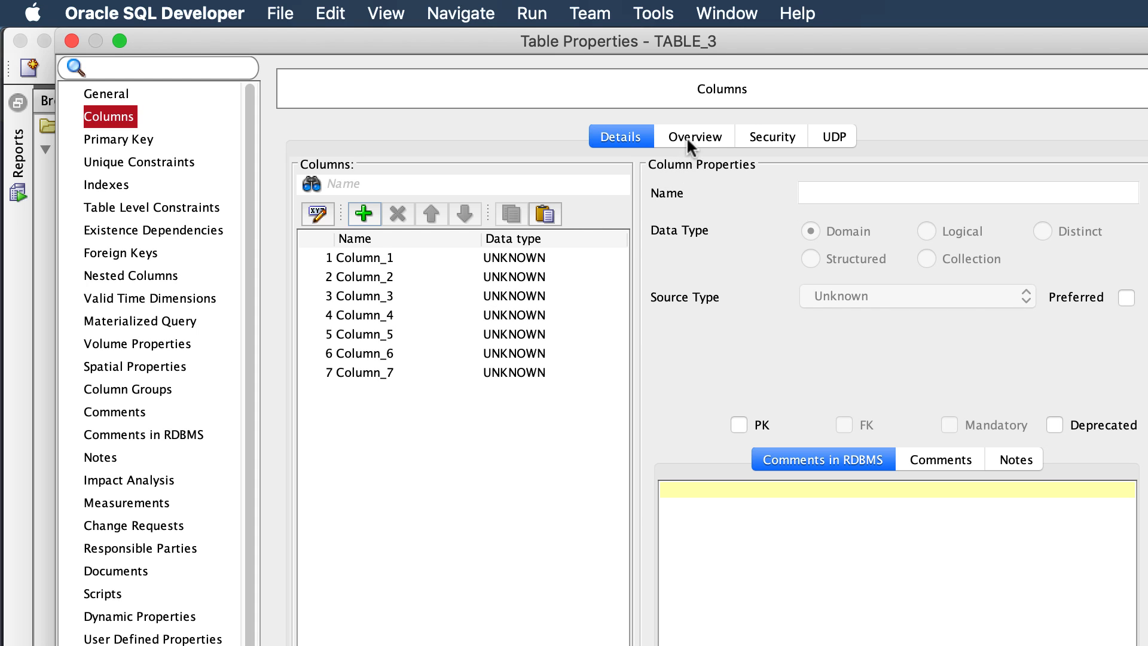
click(693, 136)
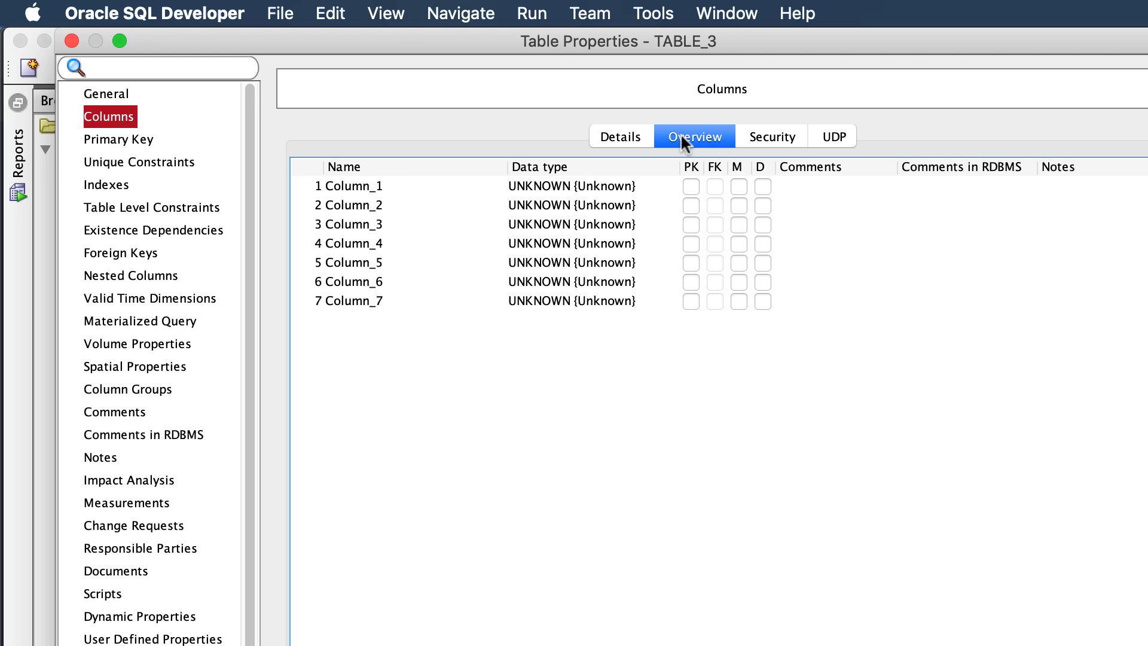
mouse_move(479, 206)
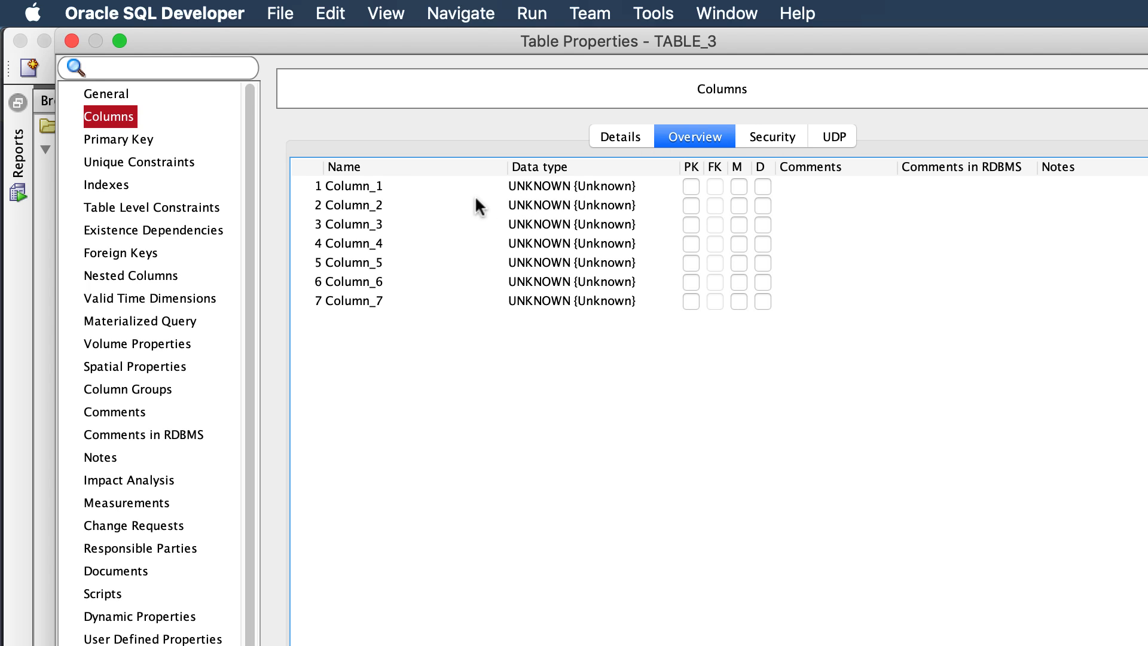
Rename Column_1 to EMPLOYEE_ID and set its Logical type to INTEGER.
double_click(372, 185)
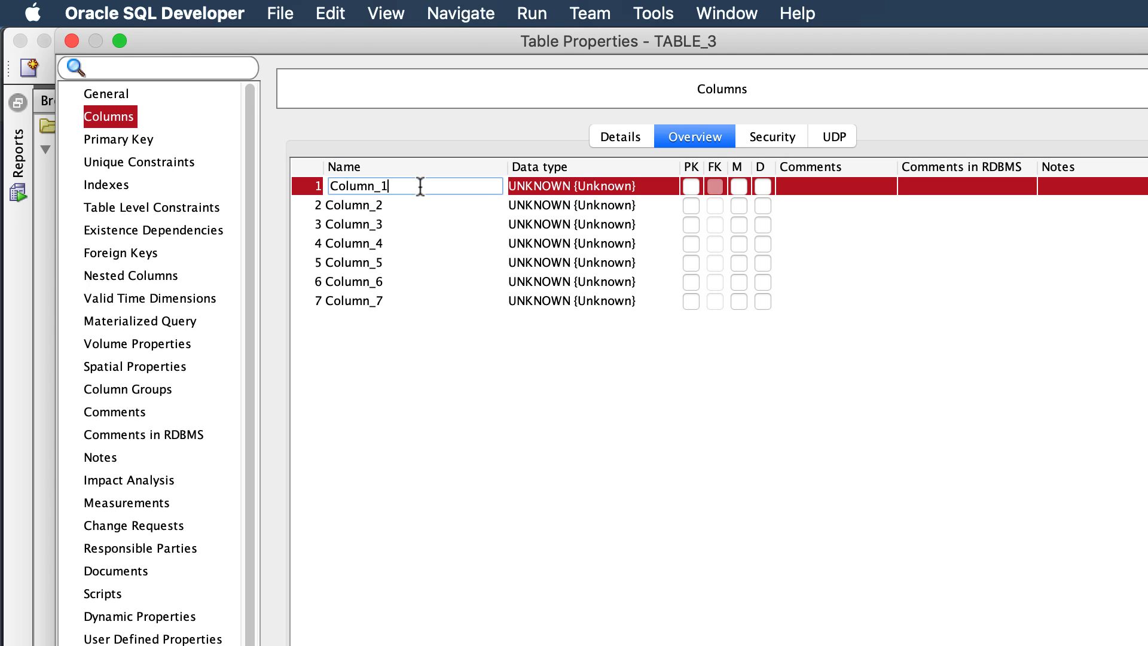
key(Backspace)
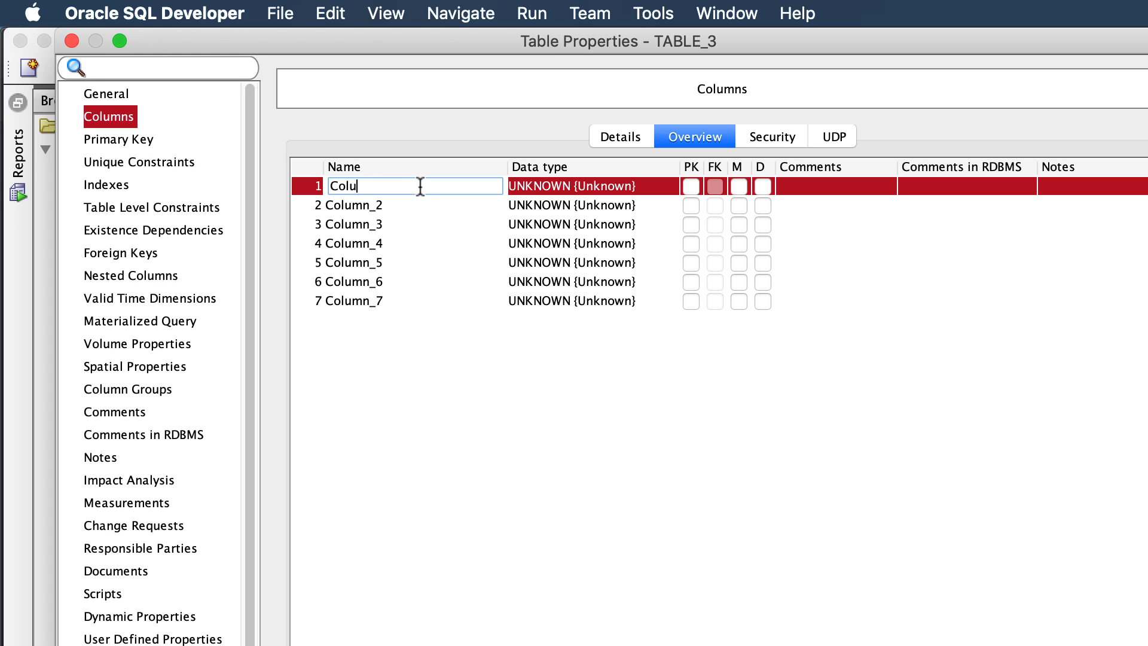
key(backspace)
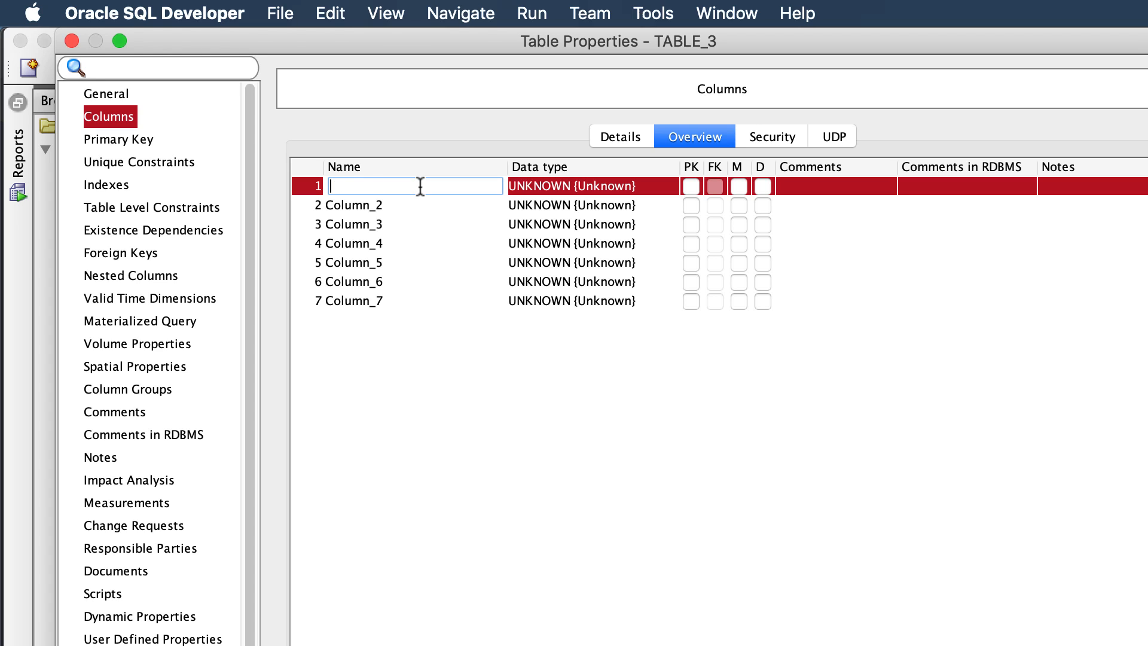
text(EMPLOYEE_ID)
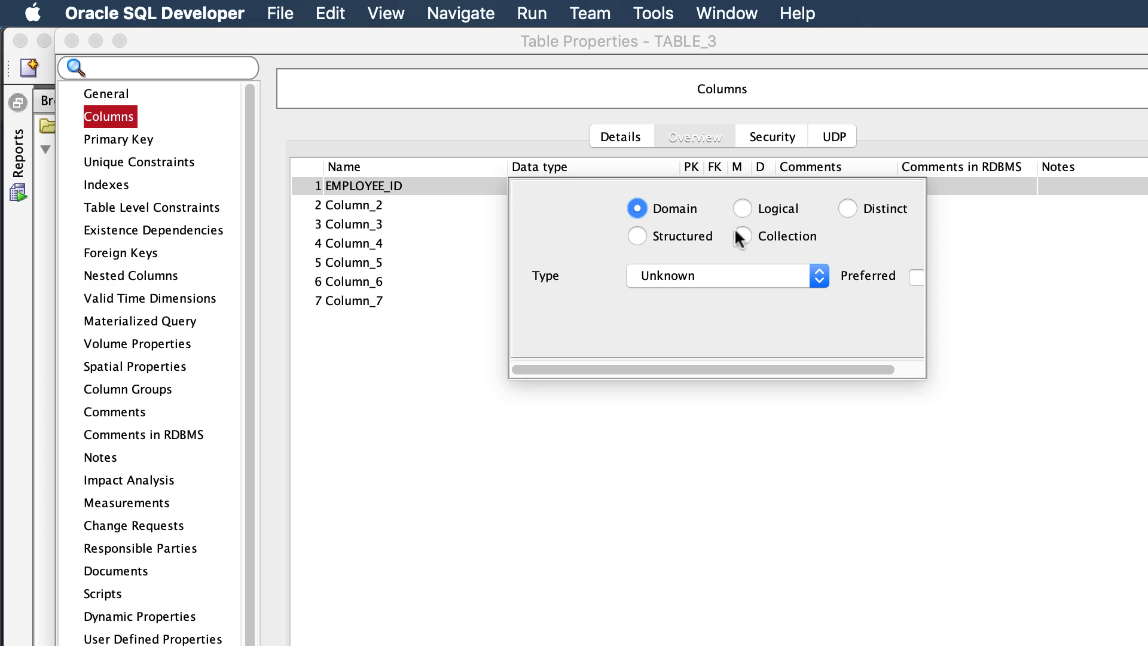
click(818, 276)
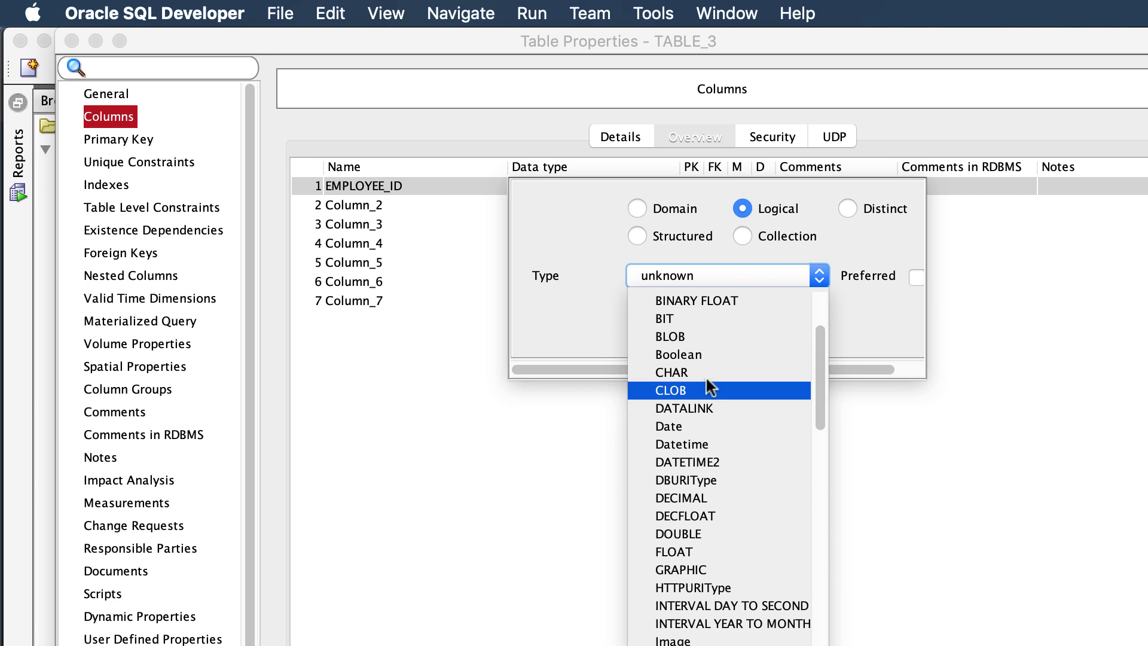
click(731, 604)
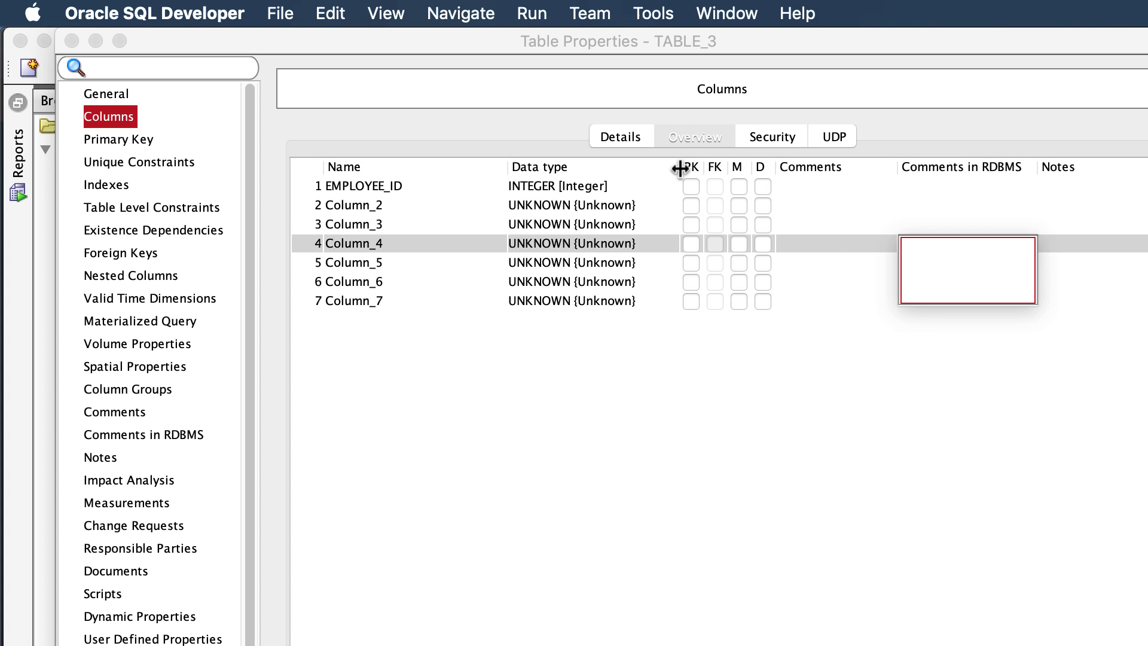
Give EMPLOYEE_ID the comment 'This is the primary key'.
click(693, 137)
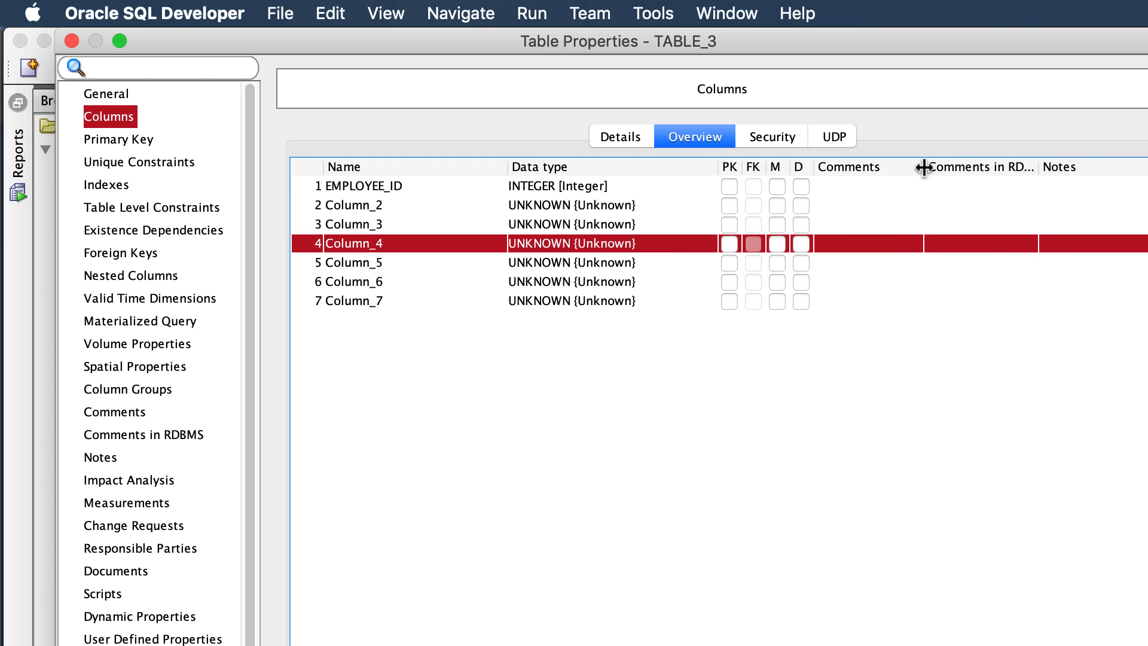
click(729, 185)
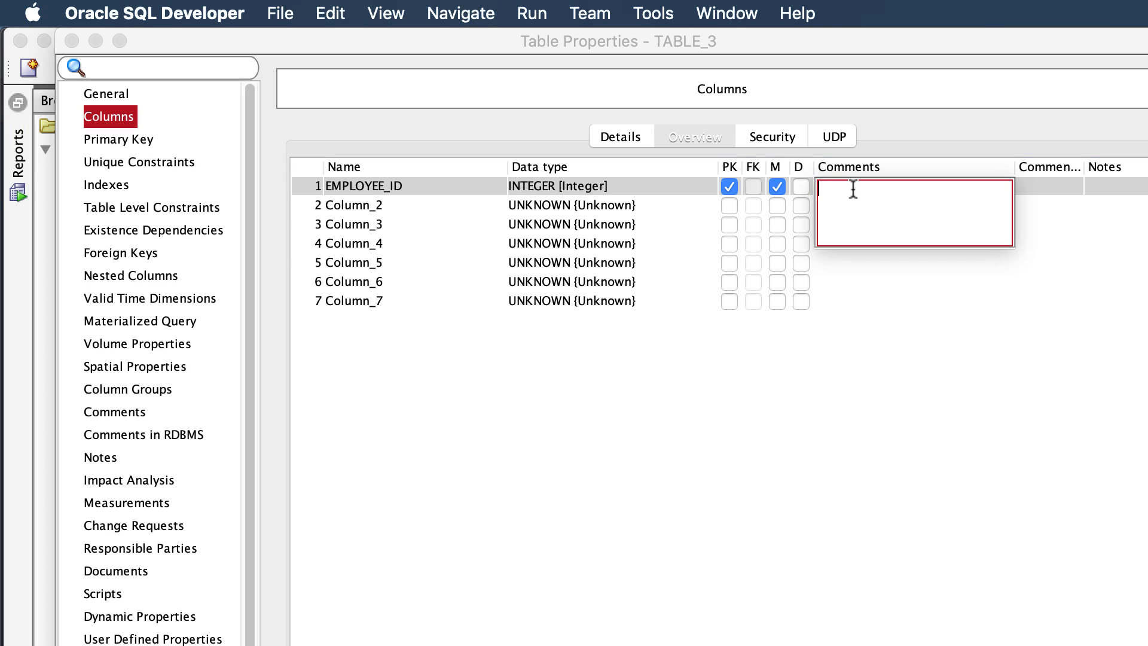
text(This is the primar)
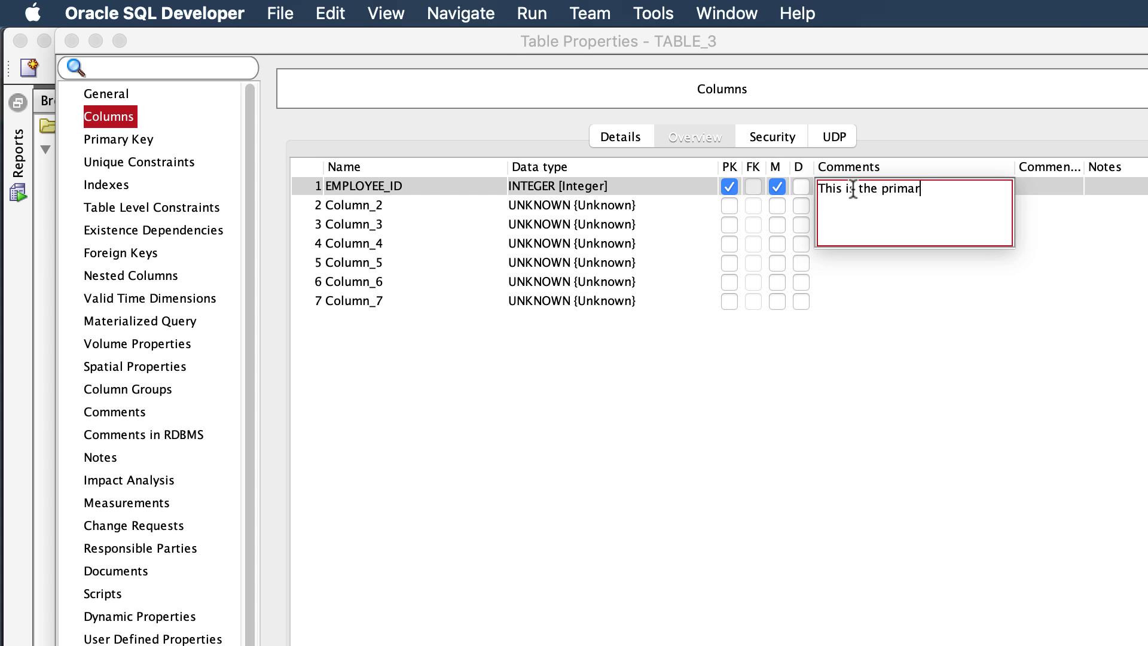
text(y key)
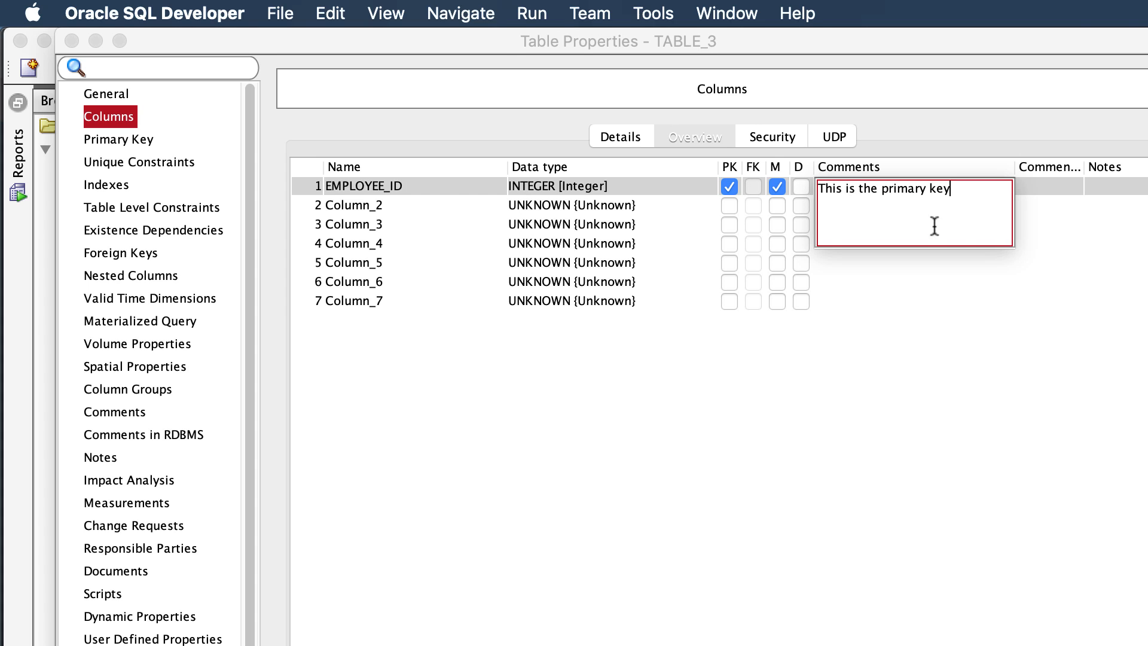
click(693, 136)
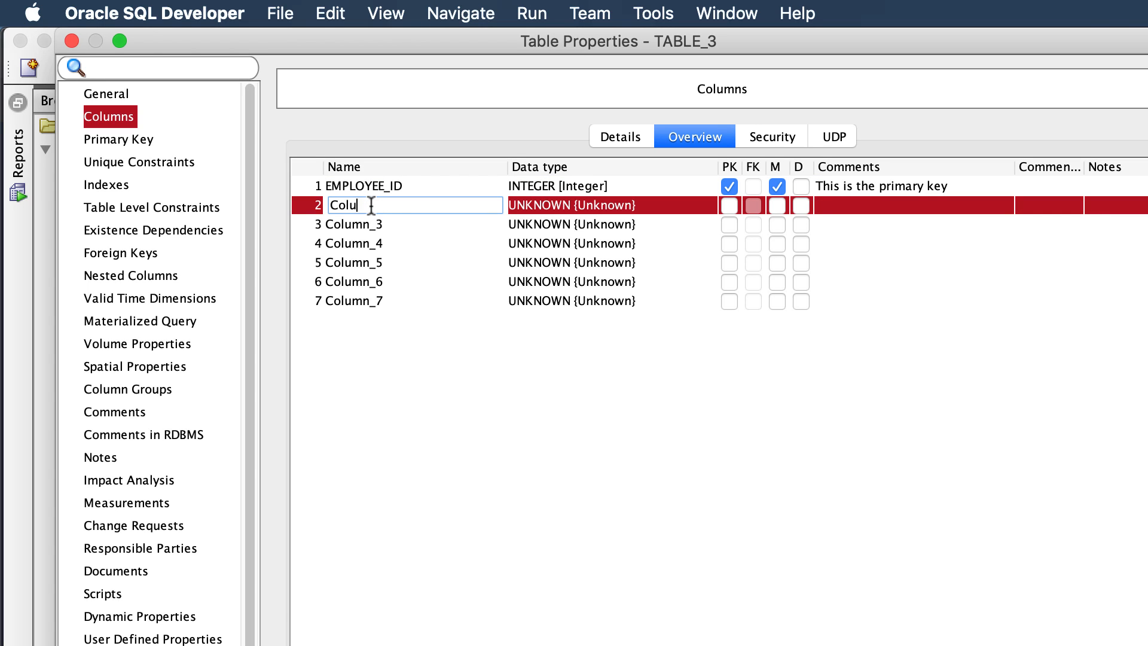
Rename Column_2 to FIRST_NAME with Logical type VARCHAR, size 25.
key(backspace)
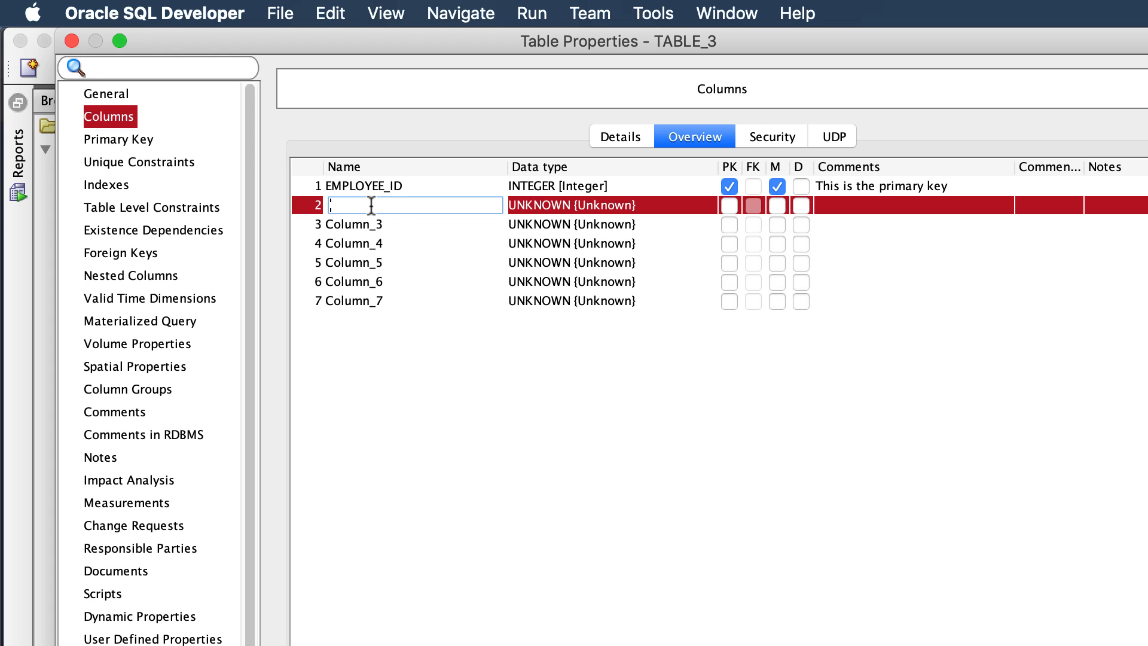
text(FIRS)
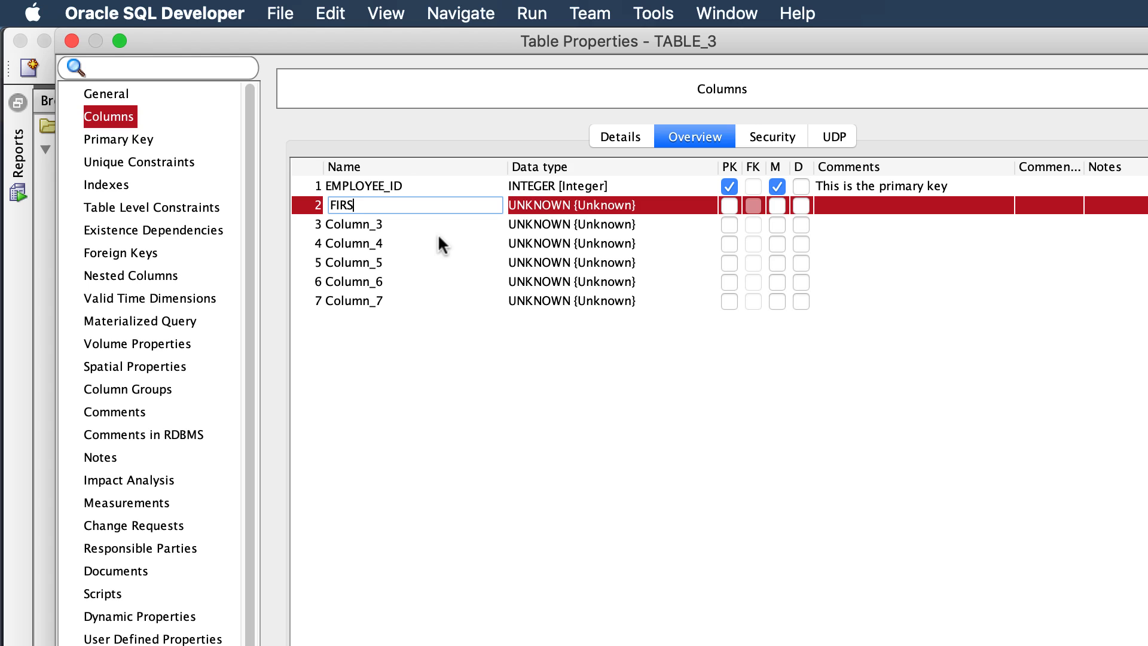
text(T_A)
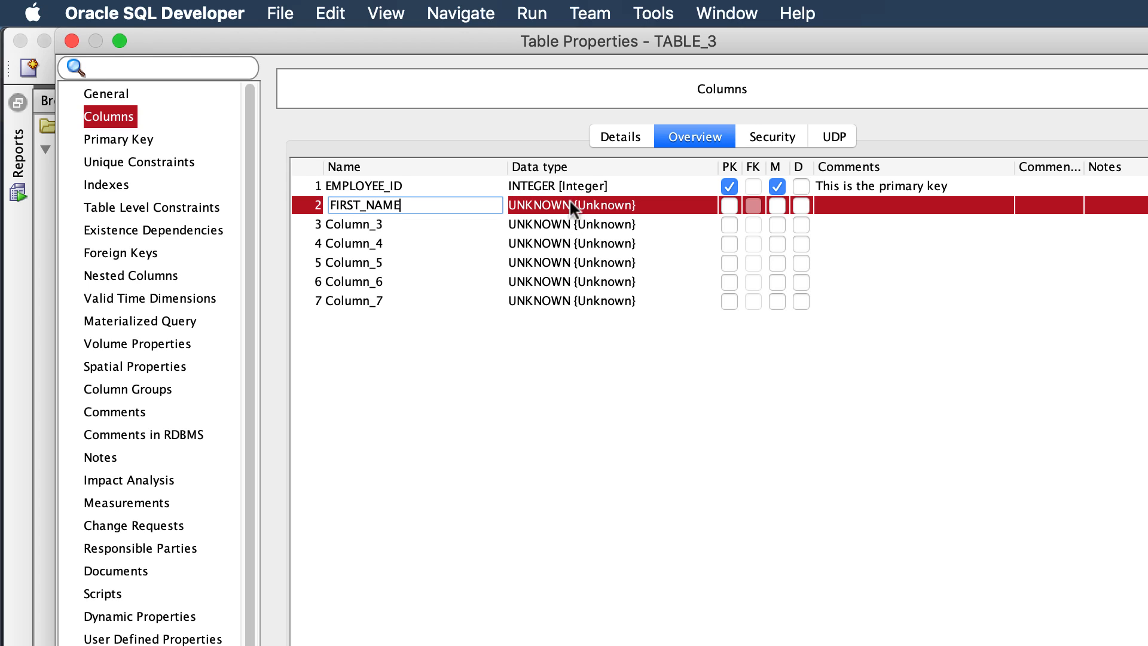
click(572, 205)
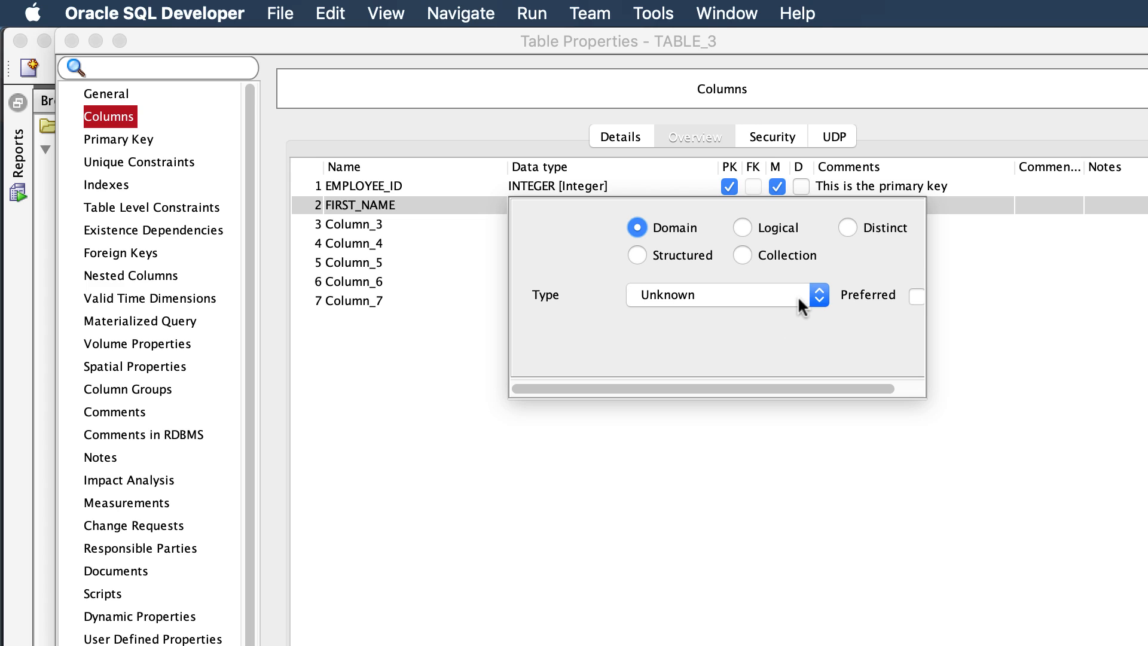
click(742, 228)
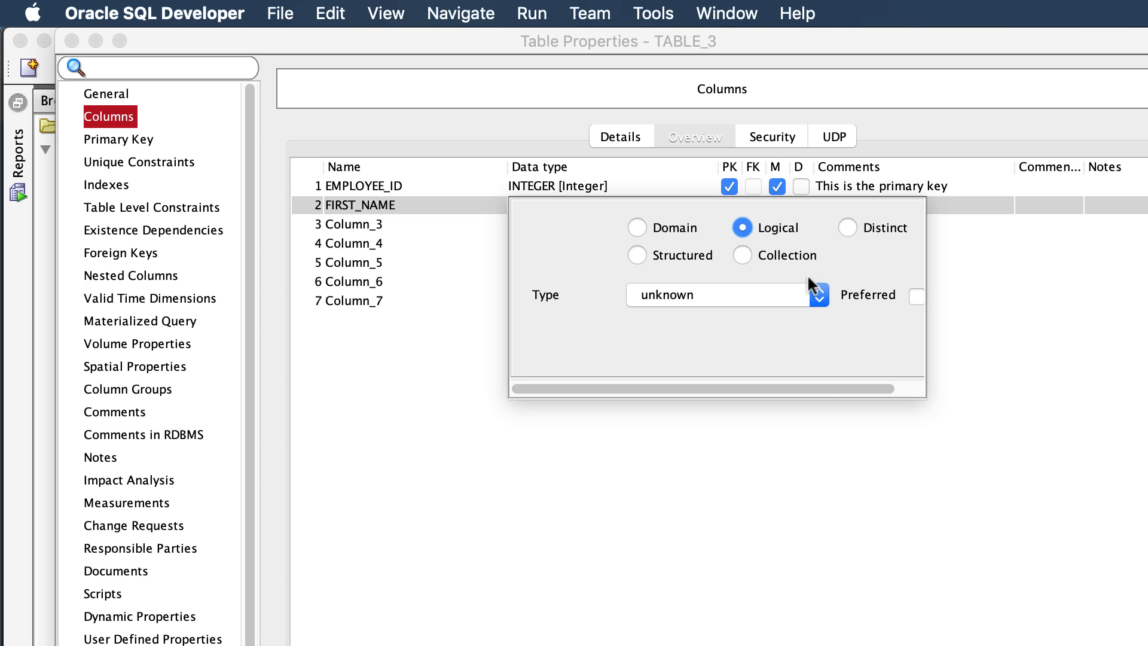
click(818, 294)
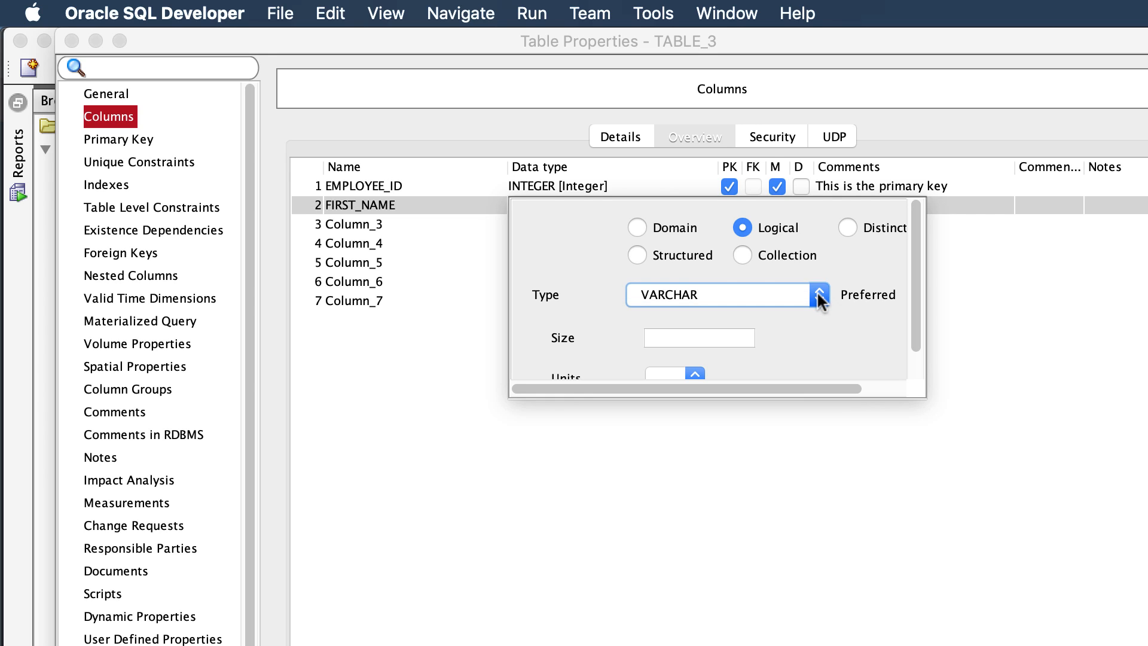
text(25)
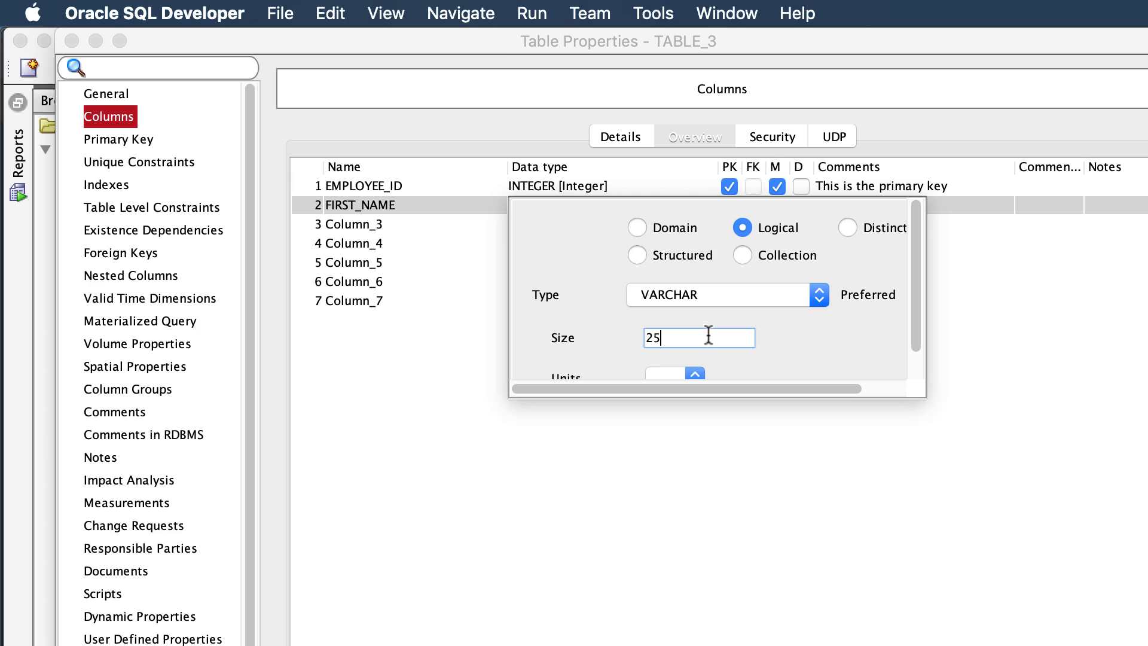
click(694, 137)
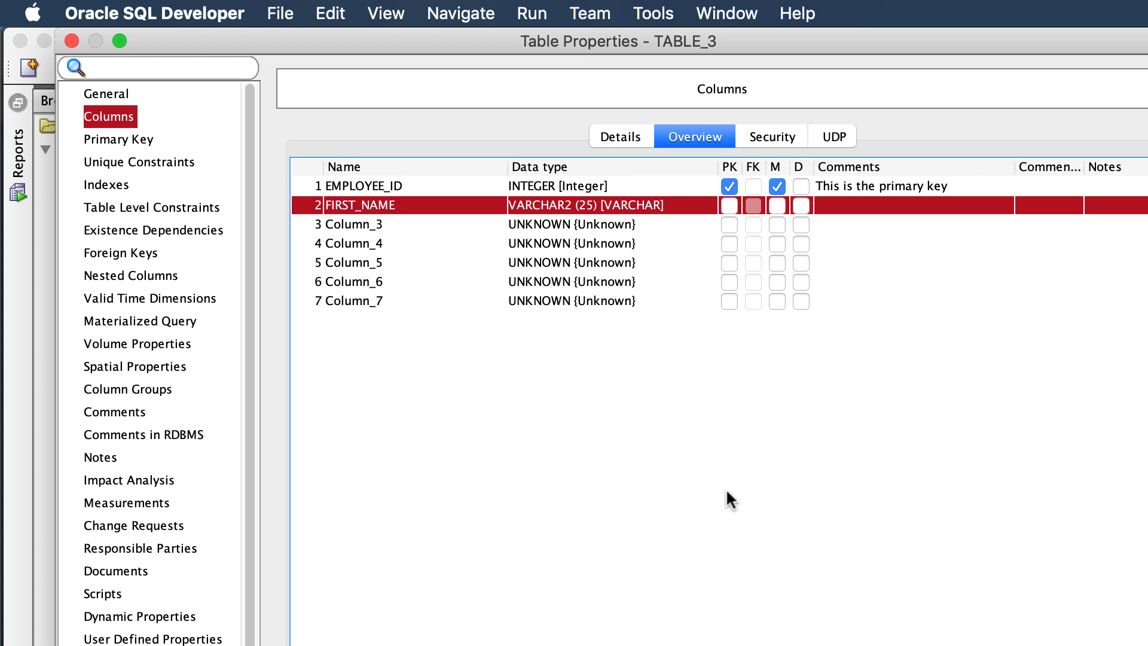
mouse_move(882, 456)
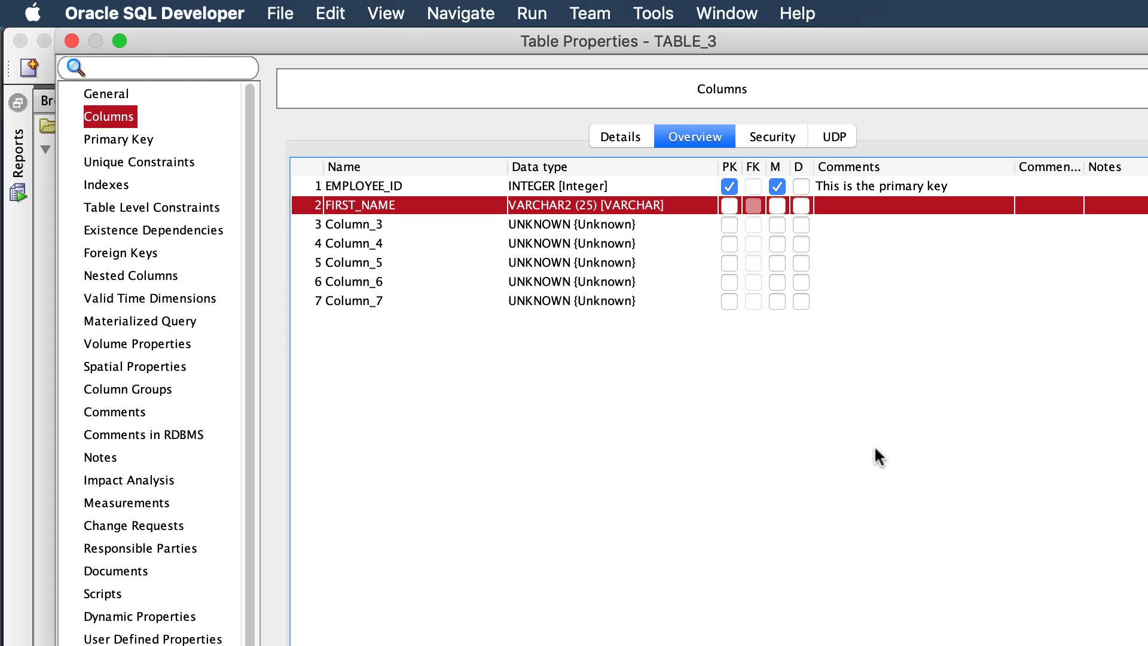
mouse_move(864, 438)
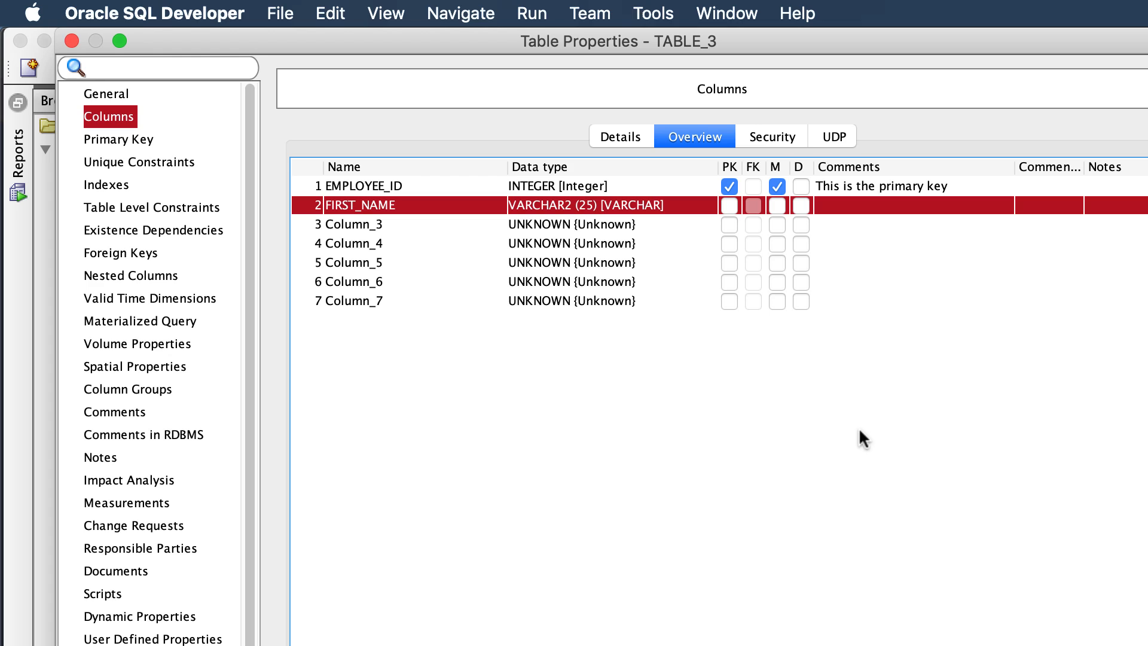